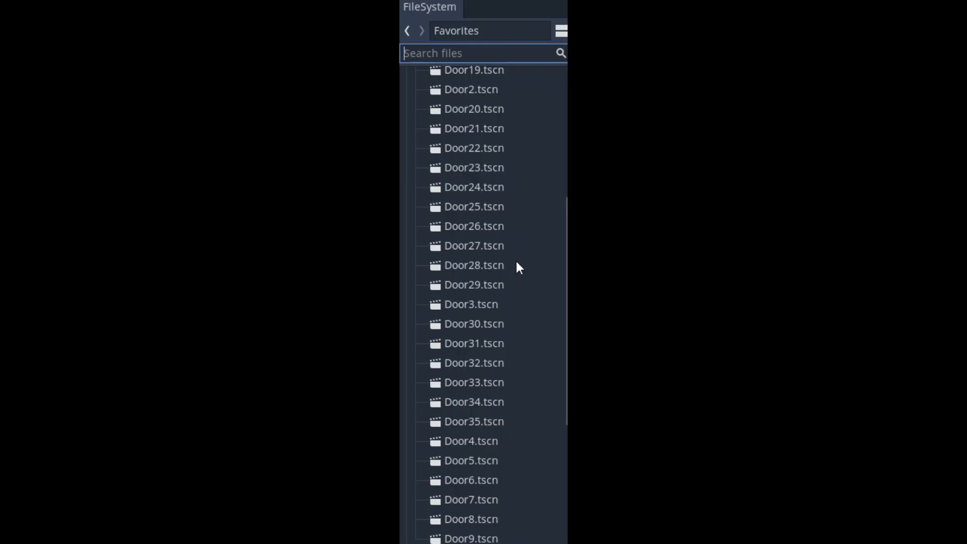
Scroll through the LevelBase scene showing its fade animation player, colour rect and player.
scroll(up, 3)
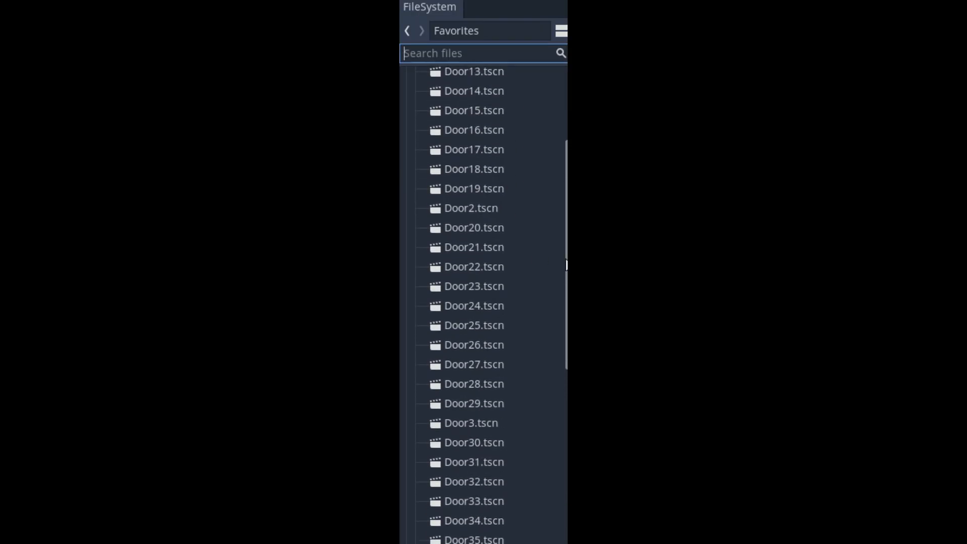
scroll(up, 3)
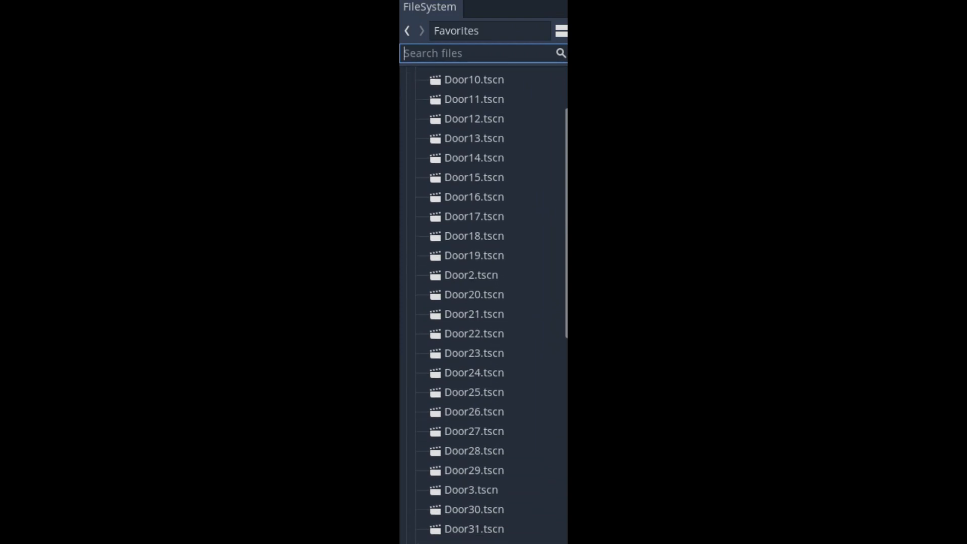
scroll(down, 3)
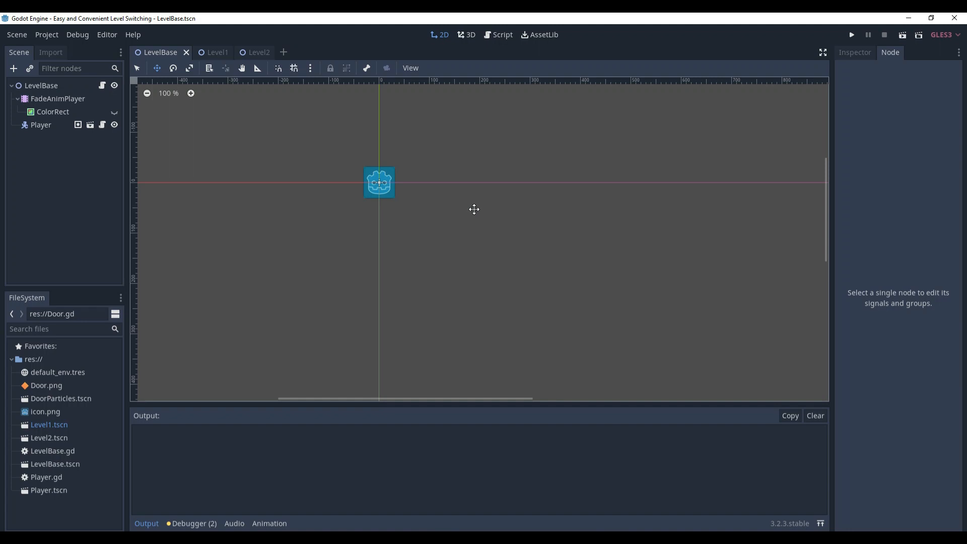
Review Level1 and Level2, return to LevelBase and select its root node to show signals.
click(208, 52)
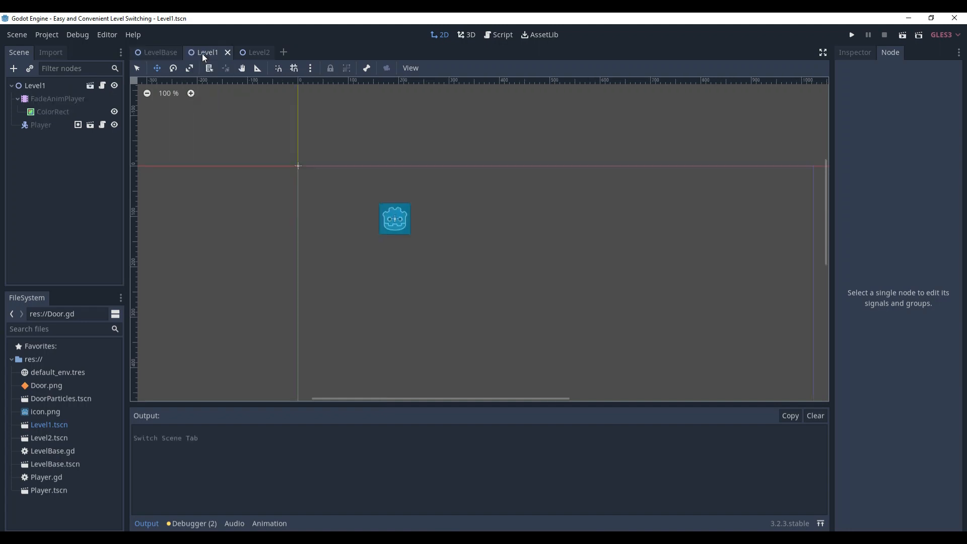
click(254, 52)
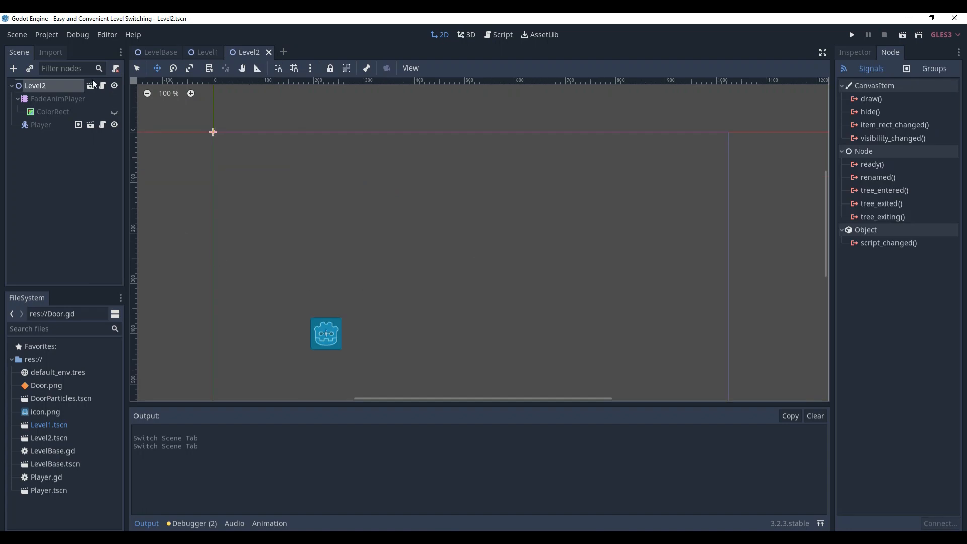
click(159, 52)
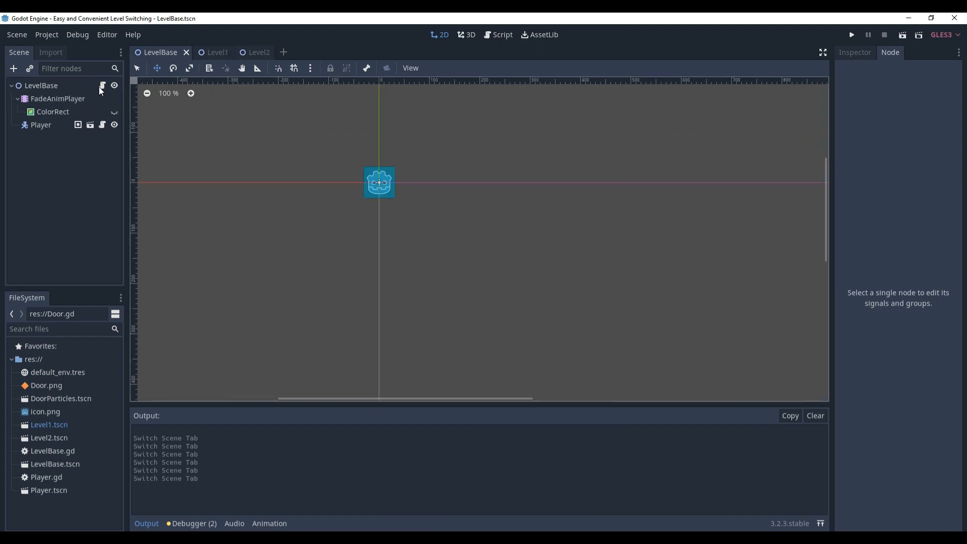
mouse_move(103, 85)
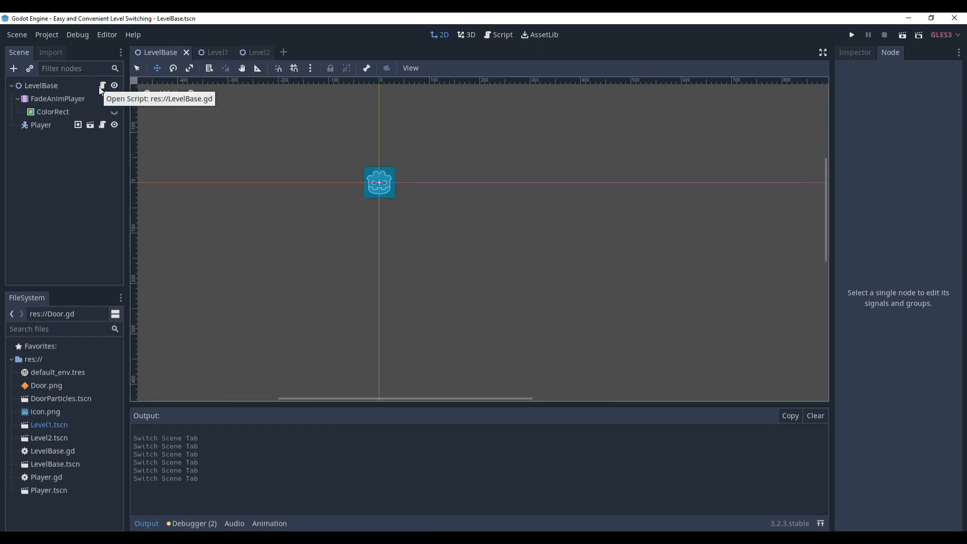
click(41, 84)
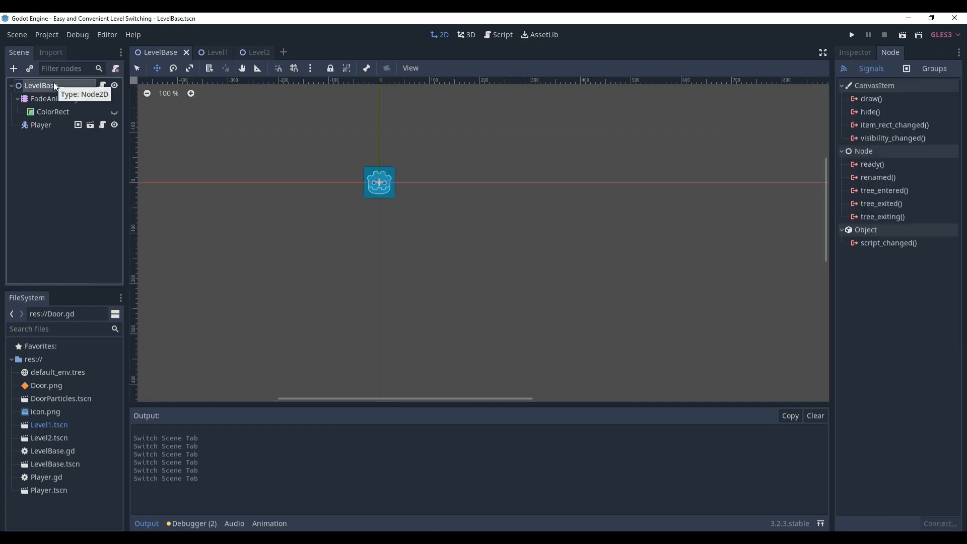
mouse_move(114, 85)
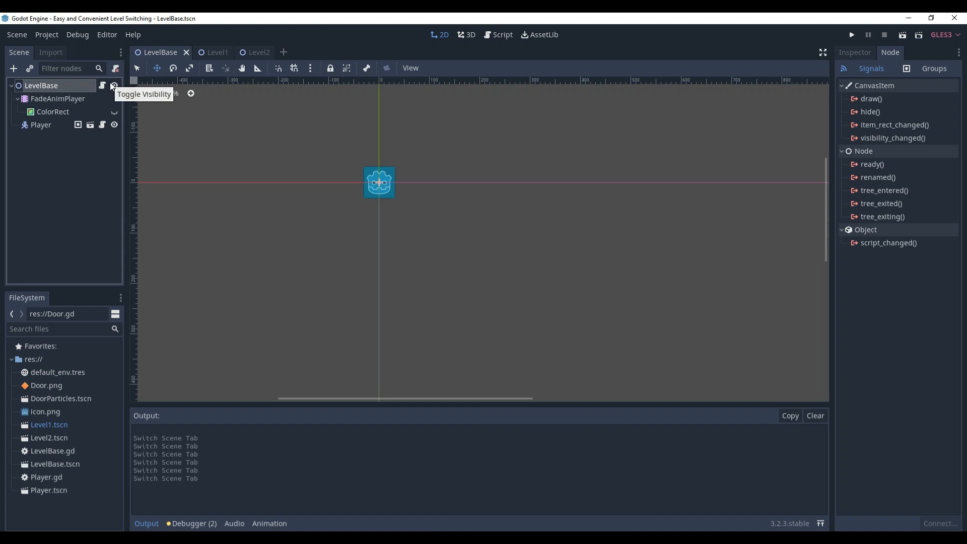
mouse_move(90, 103)
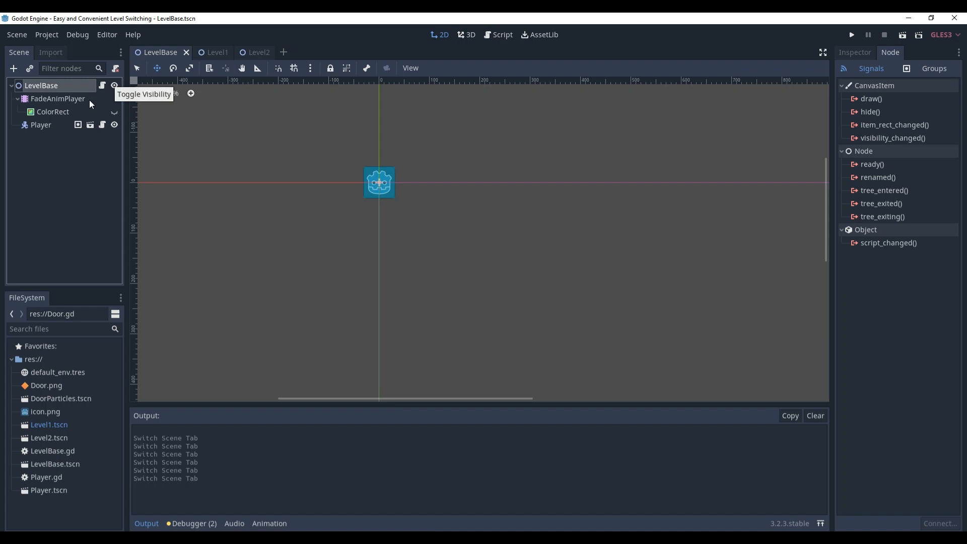
Select FadeAnimPlayer and keep the default animation among default, fade_in and fade_out.
click(59, 99)
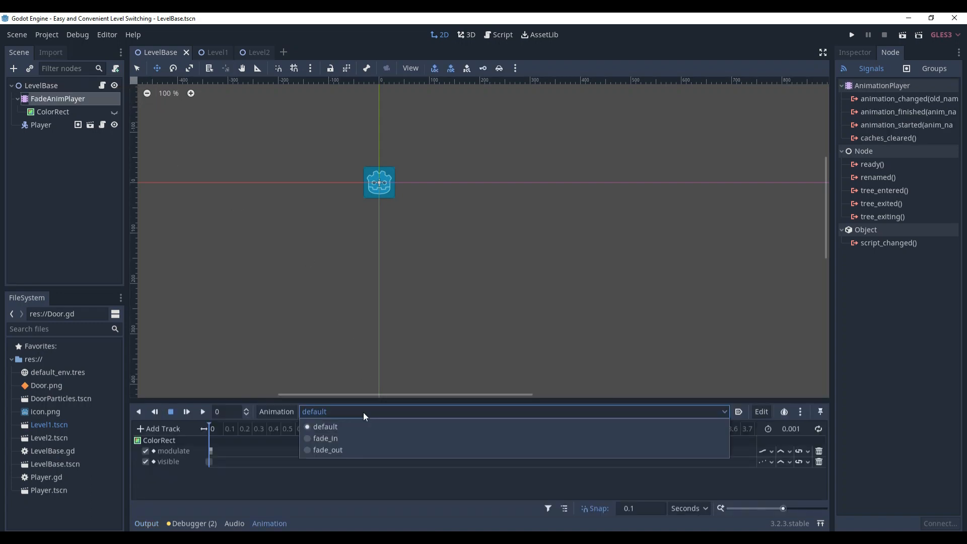
click(326, 438)
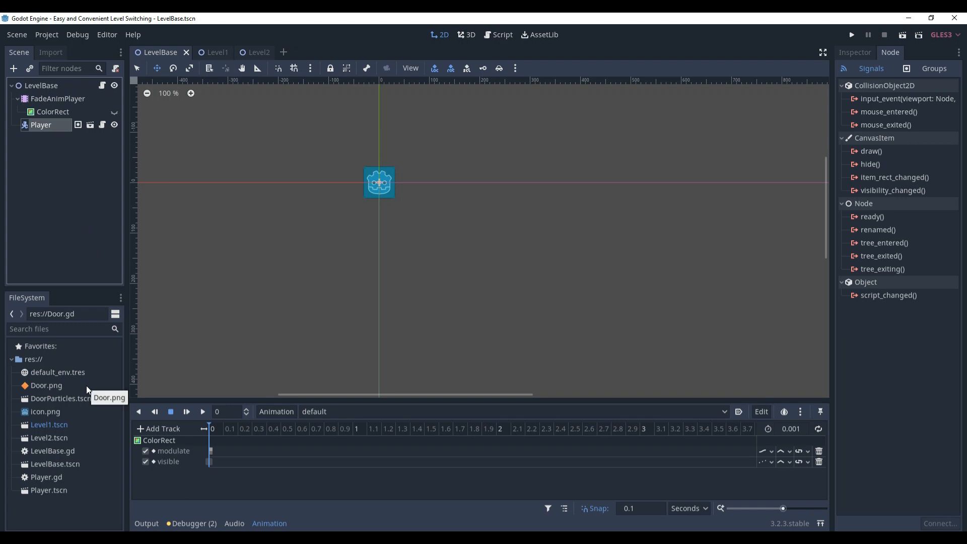
double_click(56, 398)
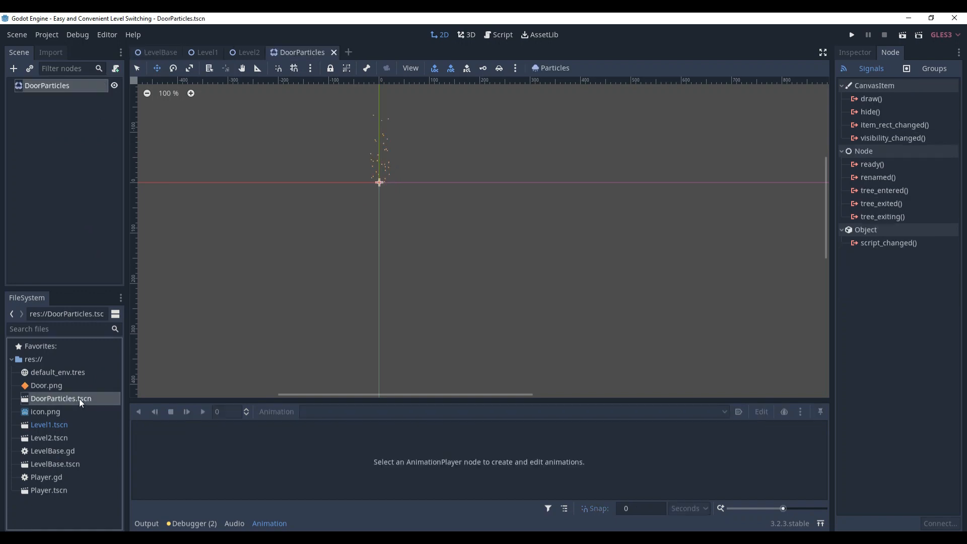
mouse_move(79, 401)
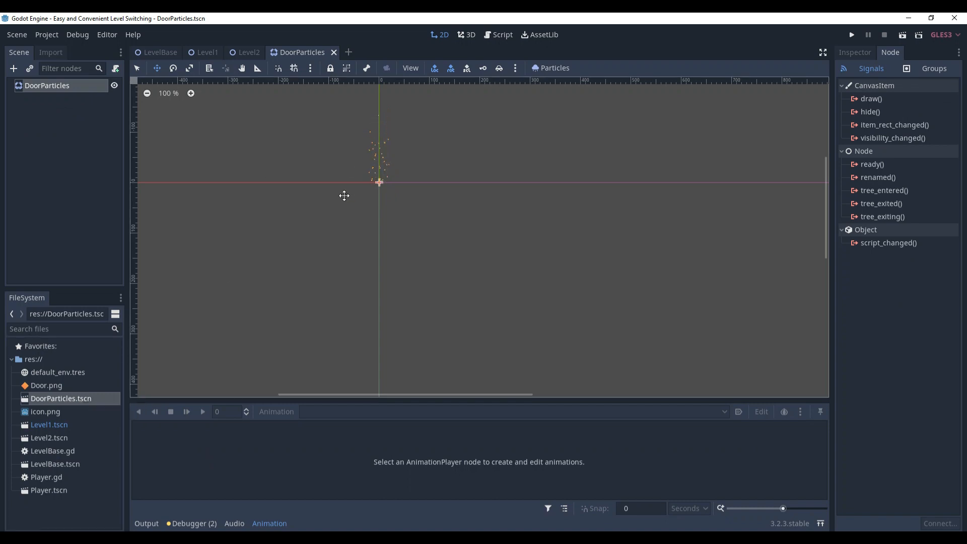
click(160, 53)
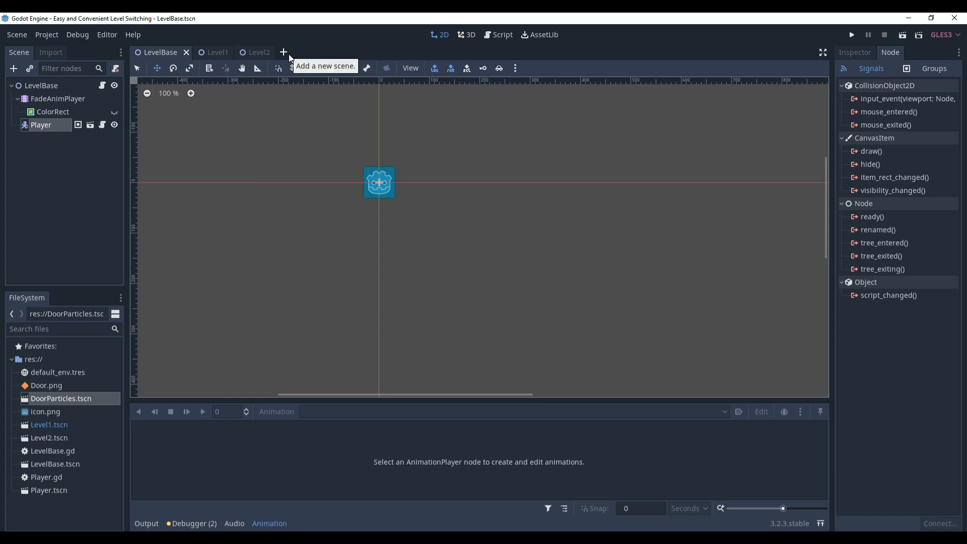
Create a new scene with an Area2D root named Door and save it as Door.tscn.
click(284, 52)
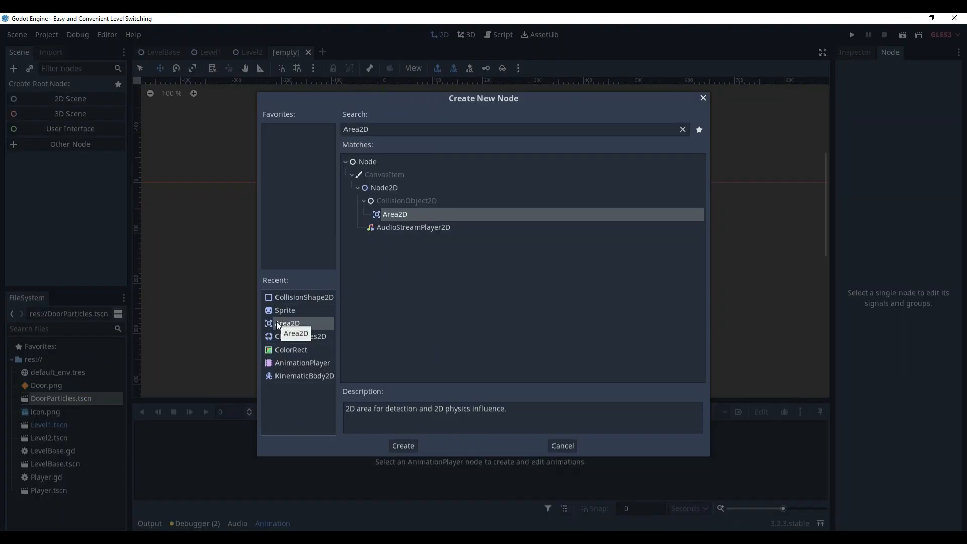
click(402, 445)
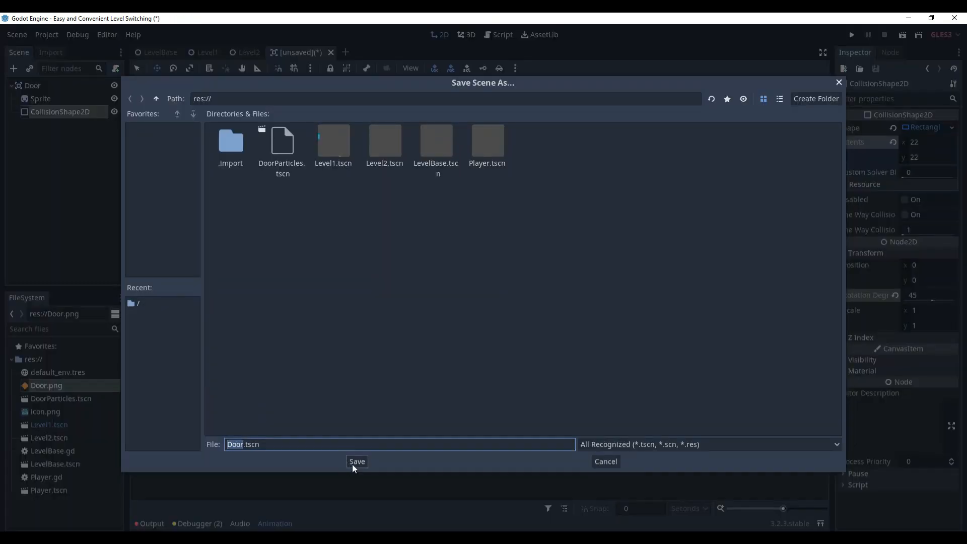
click(356, 461)
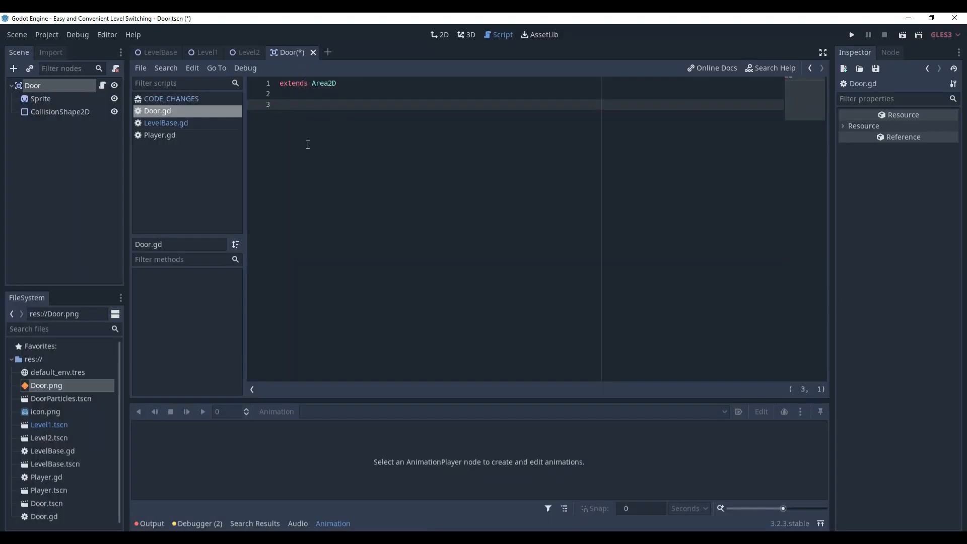
Declare export(String, FILE) var NEXT_LEVEL: String = "" in Door.gd and show it on the Door node.
text(e)
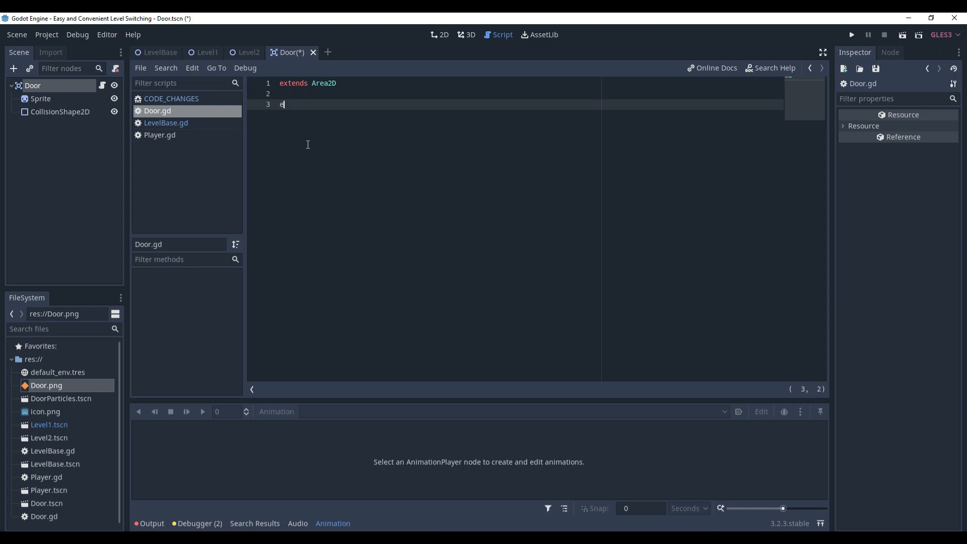
text(xport(String, FILE) var NEXT_LEVEL: String = "")
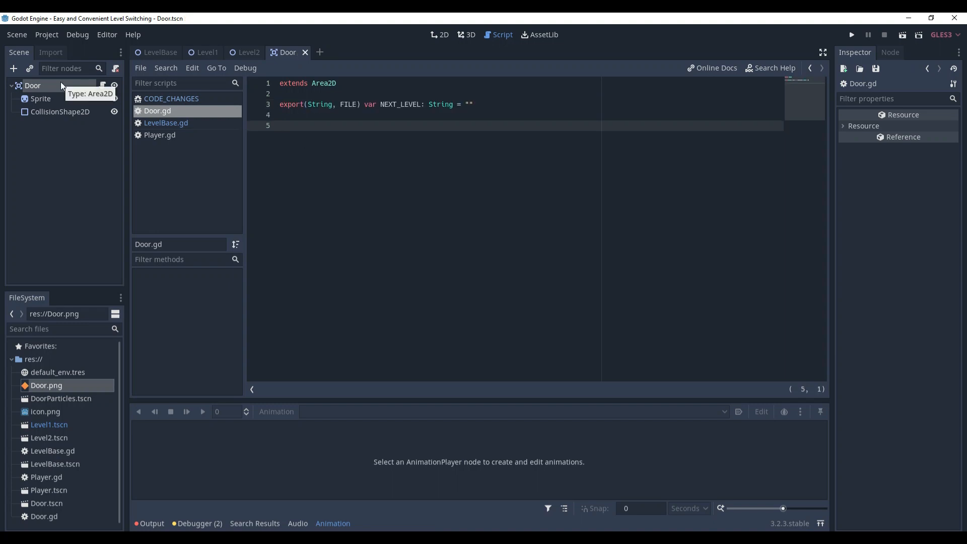
click(439, 34)
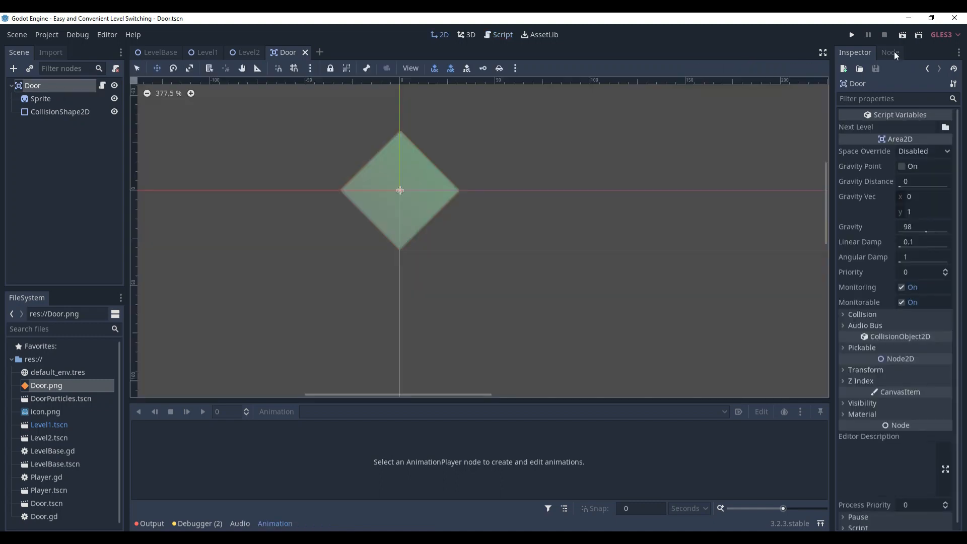
Show the Door node's signals list, including body_entered, ready for connecting.
click(890, 52)
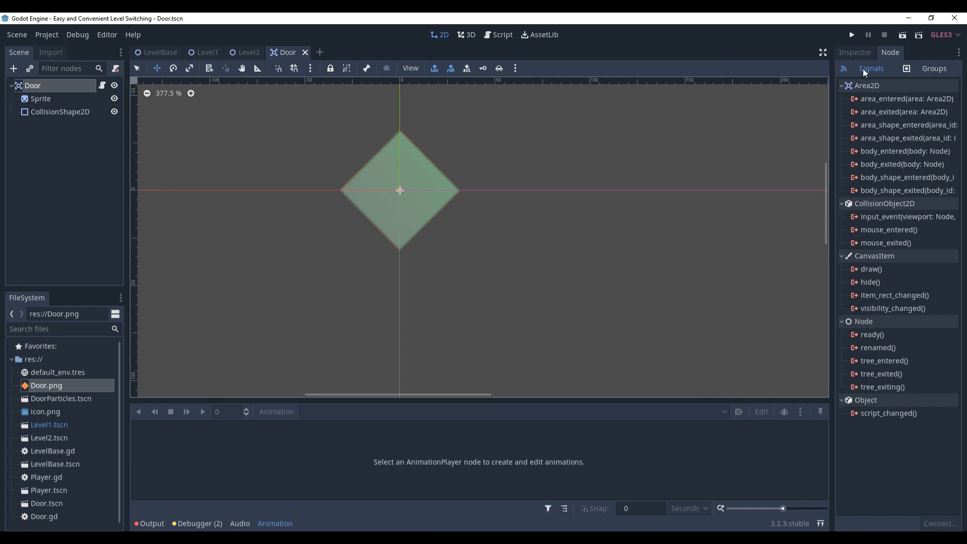
mouse_move(880, 151)
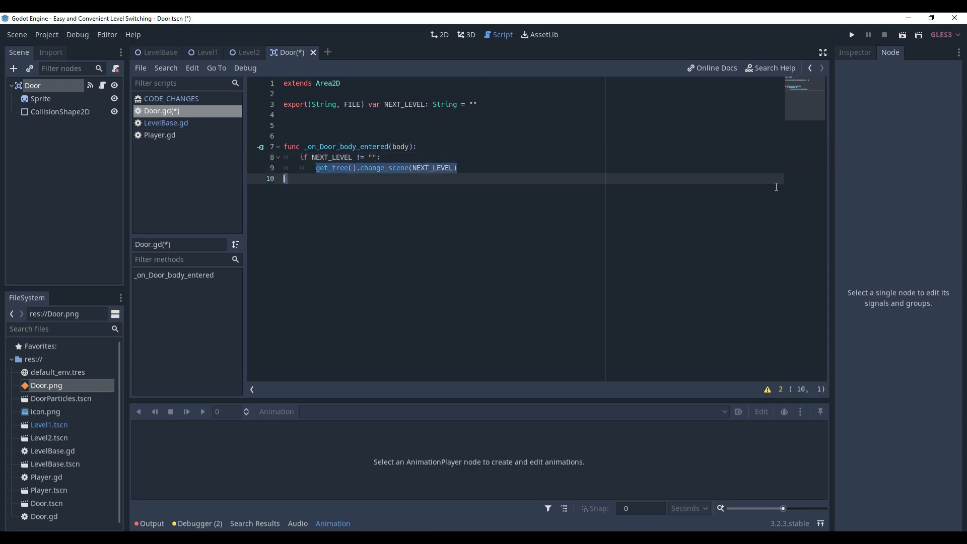
Save Door.gd and return to the Door scene's 2D view.
key(ctrl+s)
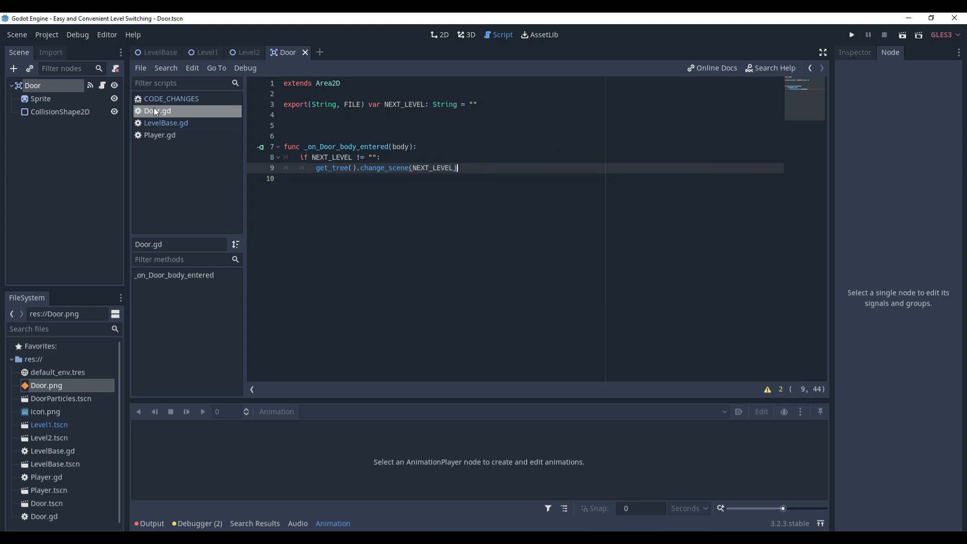
click(442, 34)
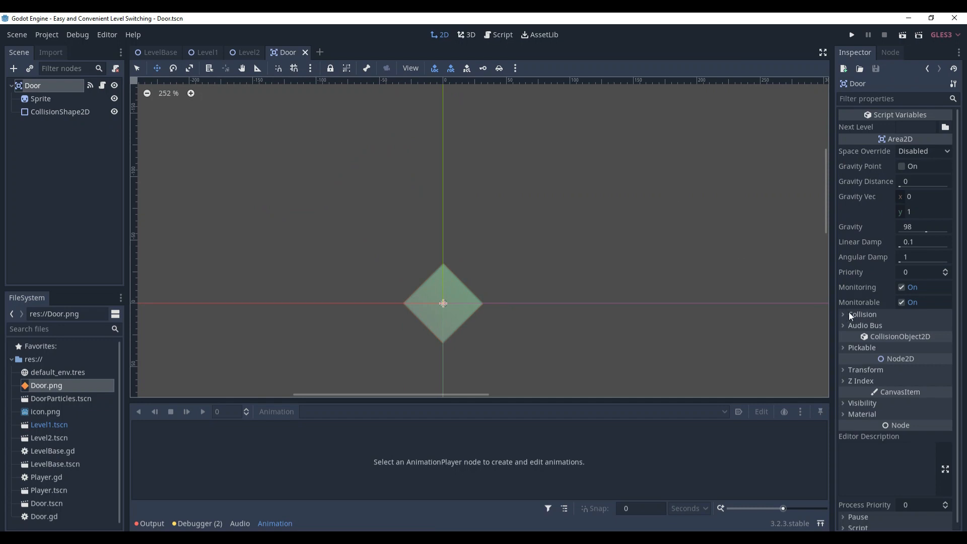
click(855, 314)
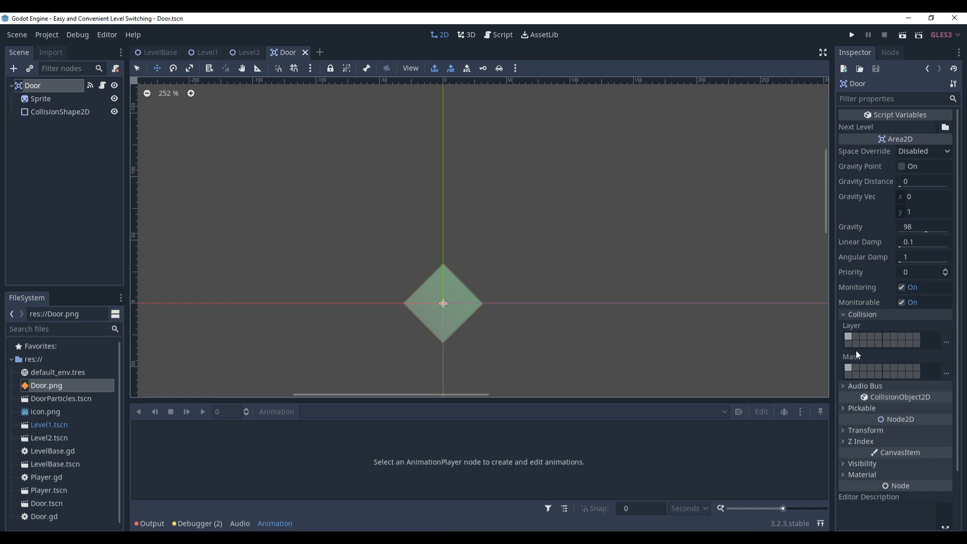
click(862, 314)
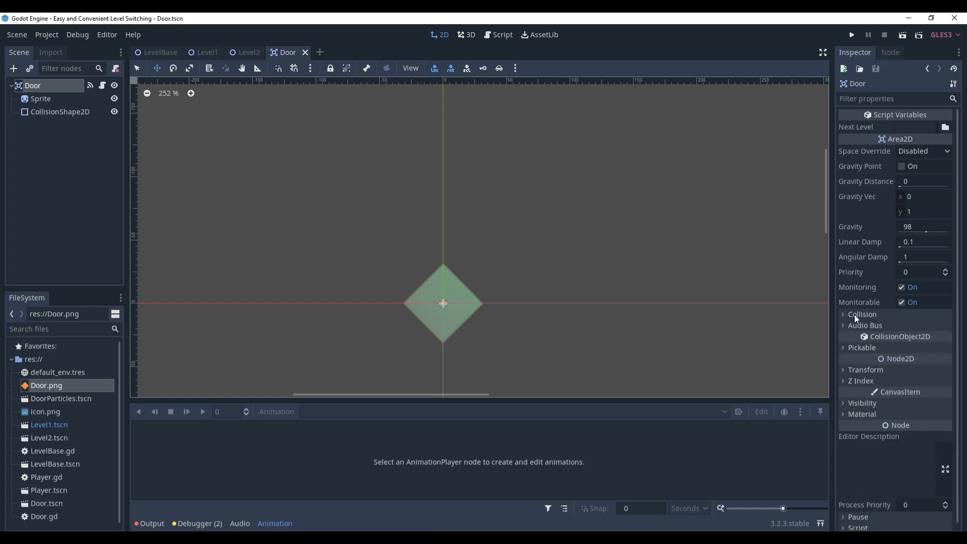
mouse_move(685, 310)
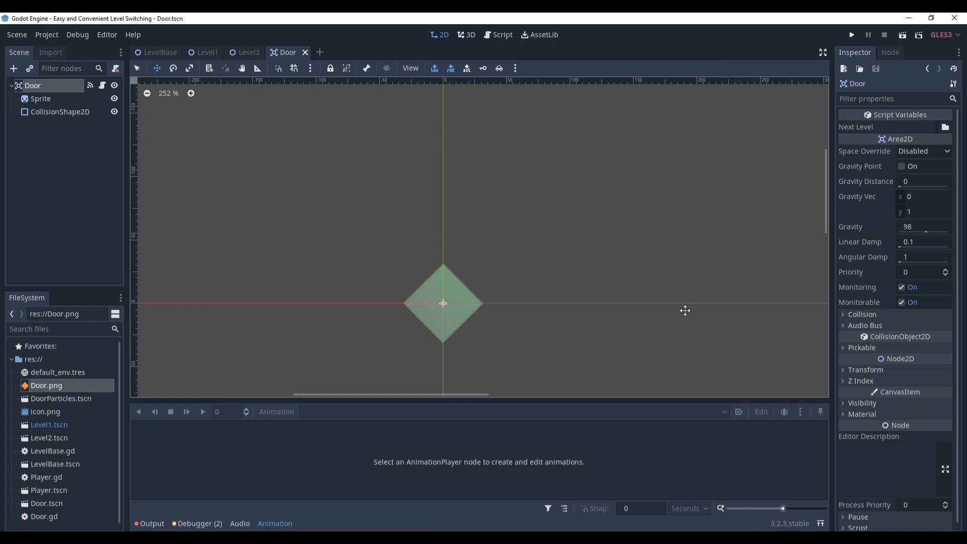
mouse_move(876, 321)
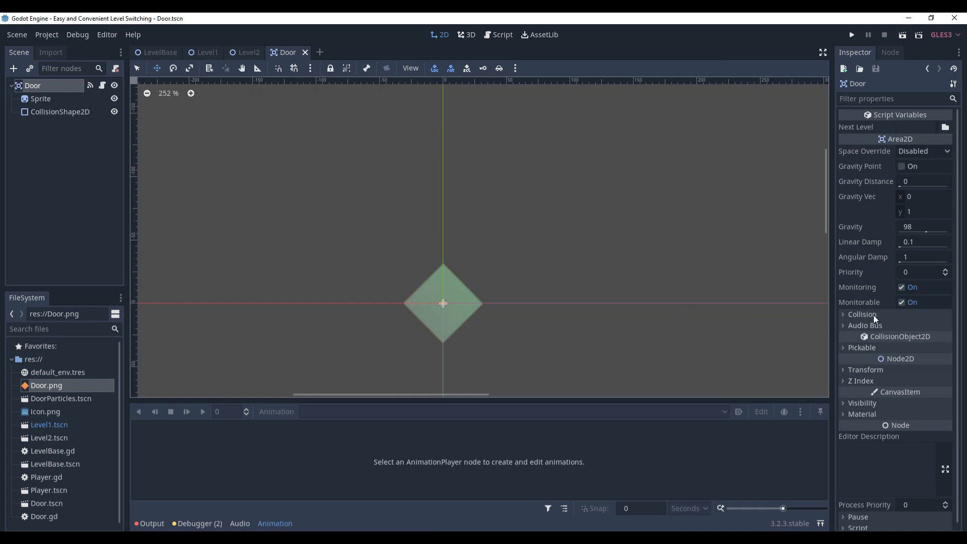
click(858, 314)
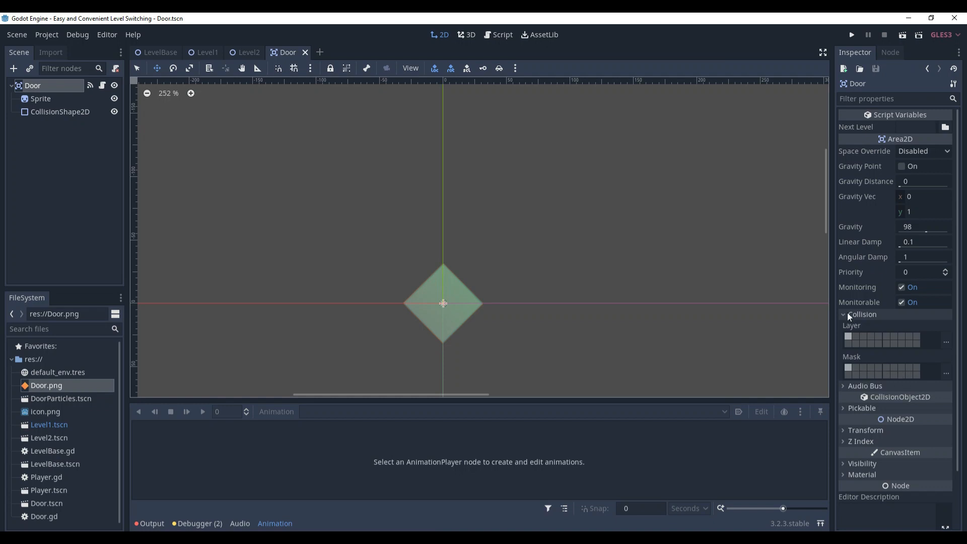
click(890, 53)
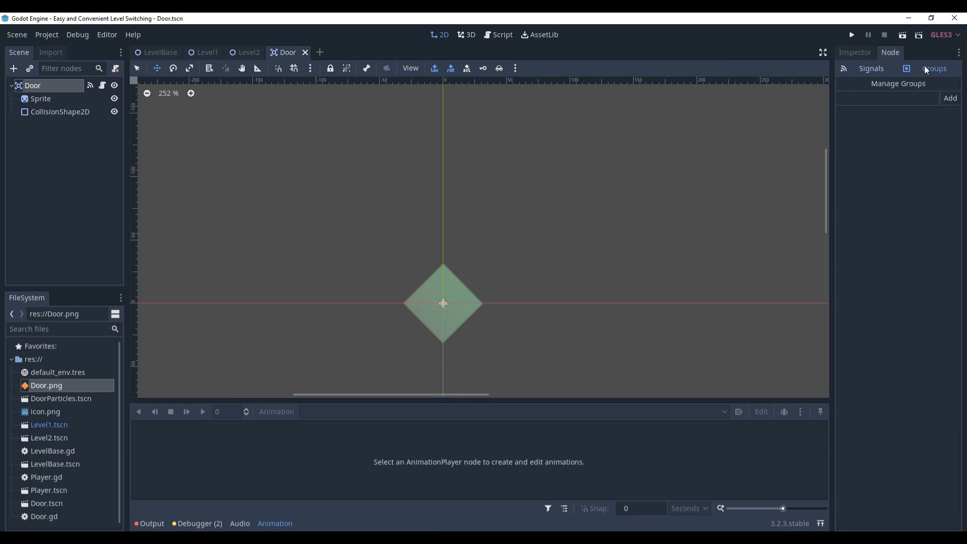
click(854, 52)
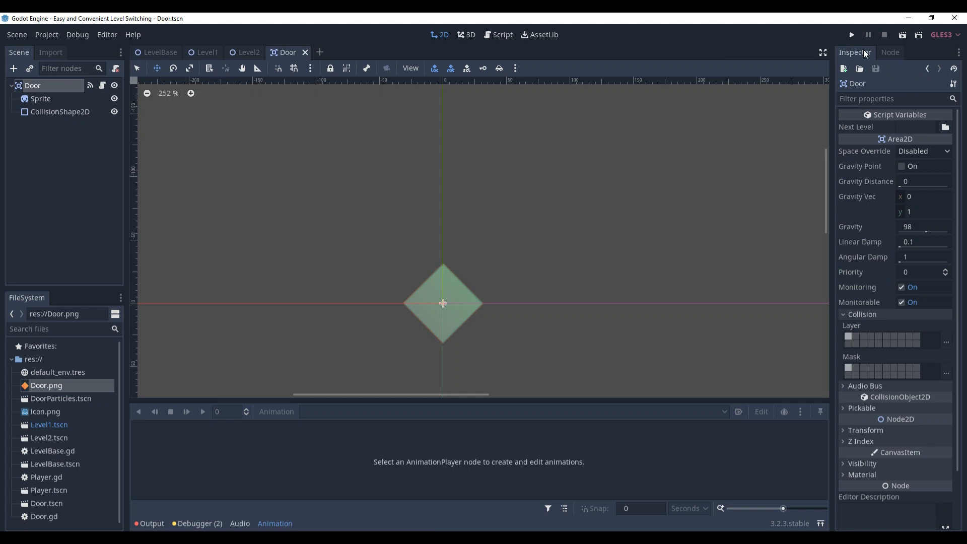
mouse_move(872, 327)
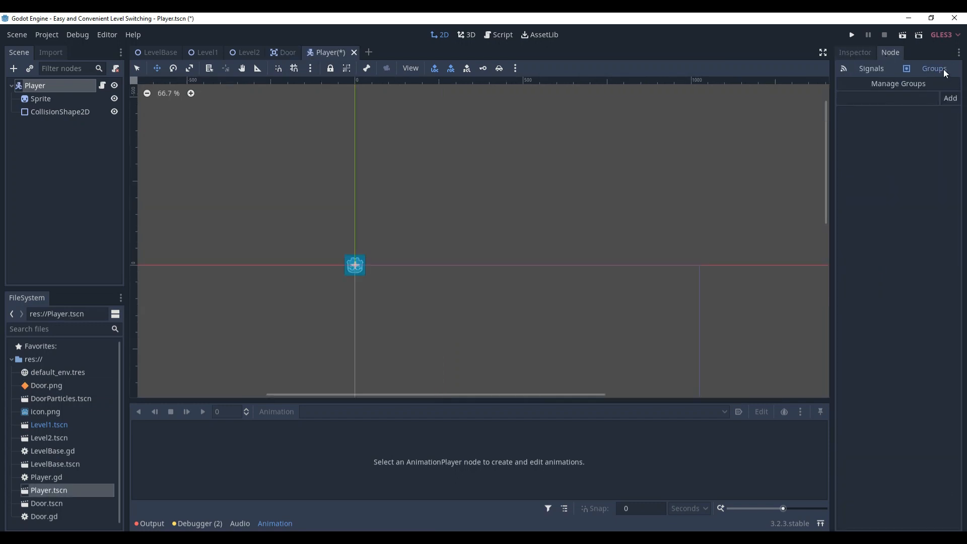
Start the player's group name with P, then return to the Door scene.
text(P)
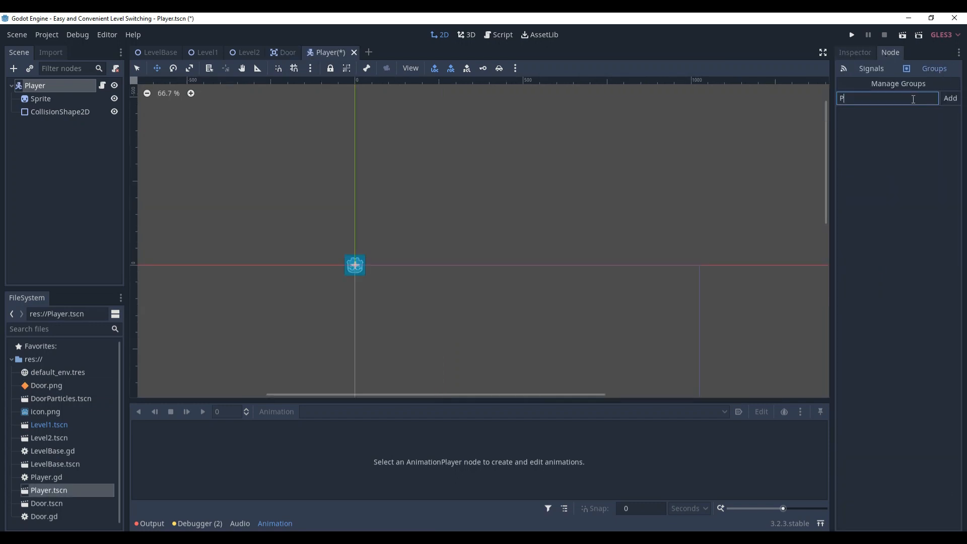
click(286, 53)
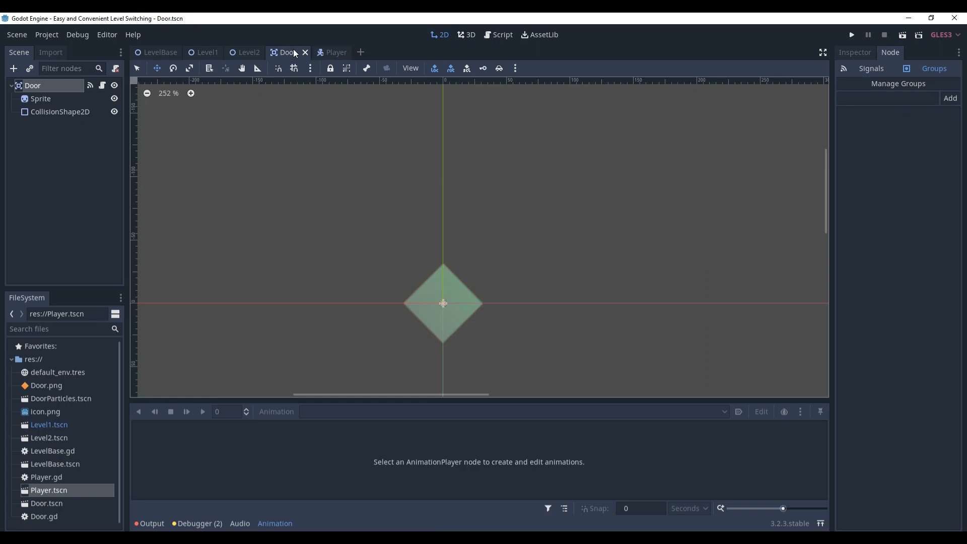
Require body.is_in_group("Player") before the NEXT_LEVEL check in Door.gd, then go to LevelBase.
click(501, 34)
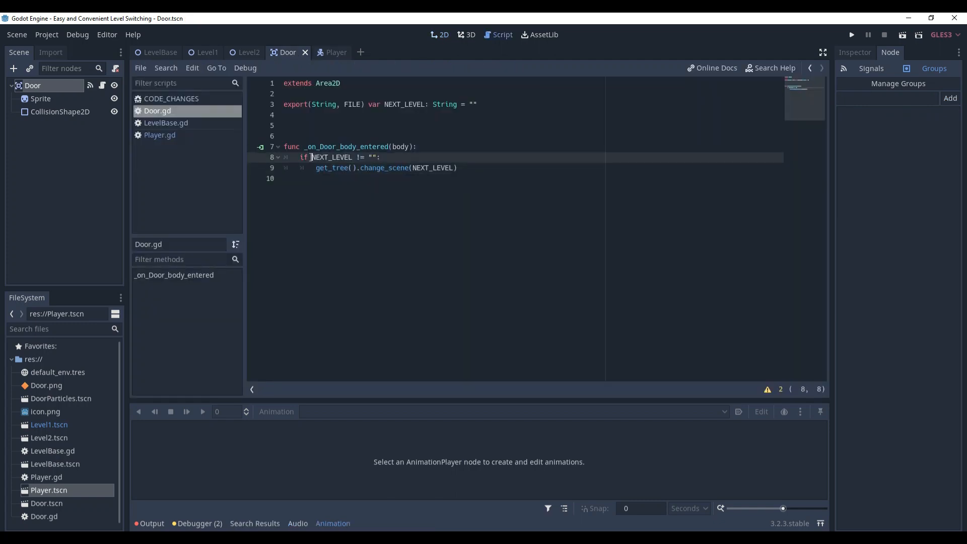
text(body.is_in_group("Player") and)
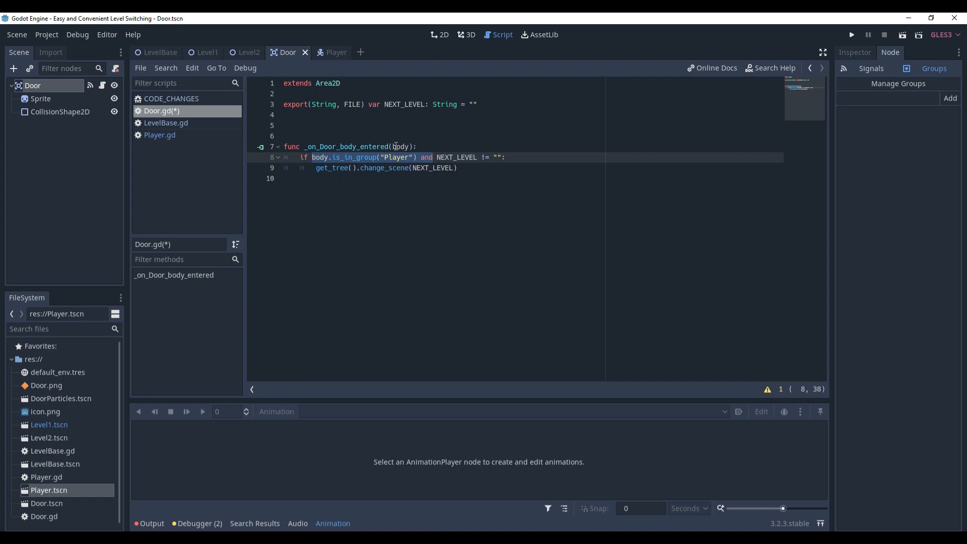
click(160, 52)
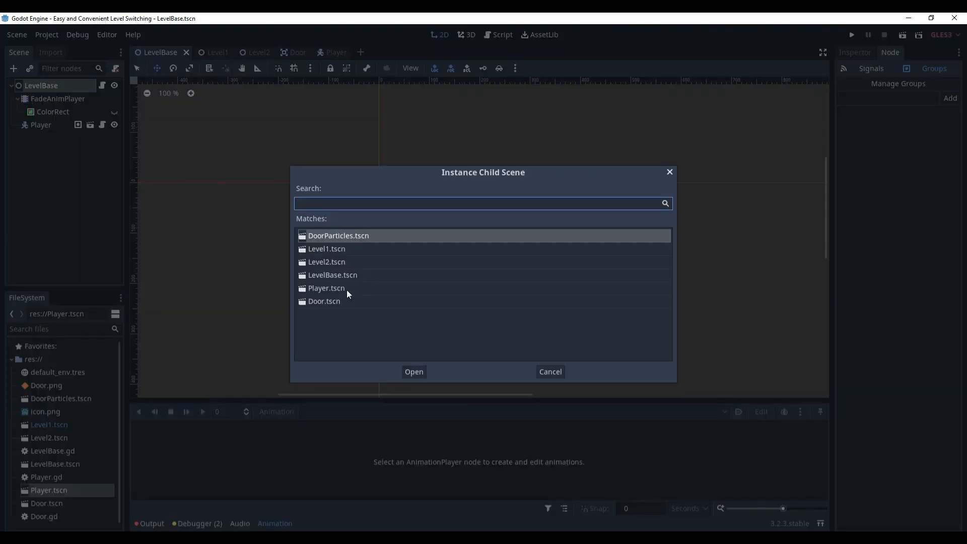
Instance Door.tscn as a child of LevelBase and view the inherited door in Level1.
click(413, 371)
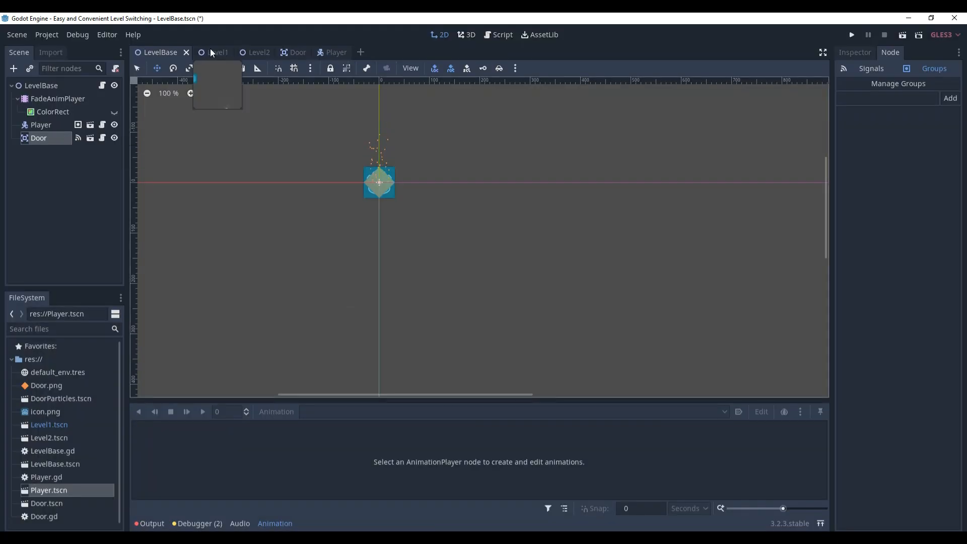
click(216, 52)
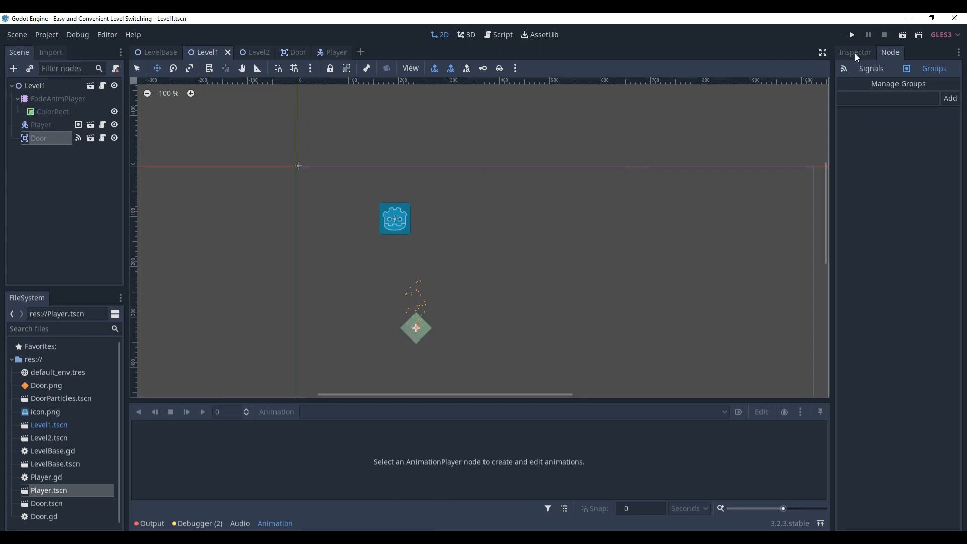
Assign a res:// level scene as the Level2 door's Next Level in the Inspector.
click(854, 52)
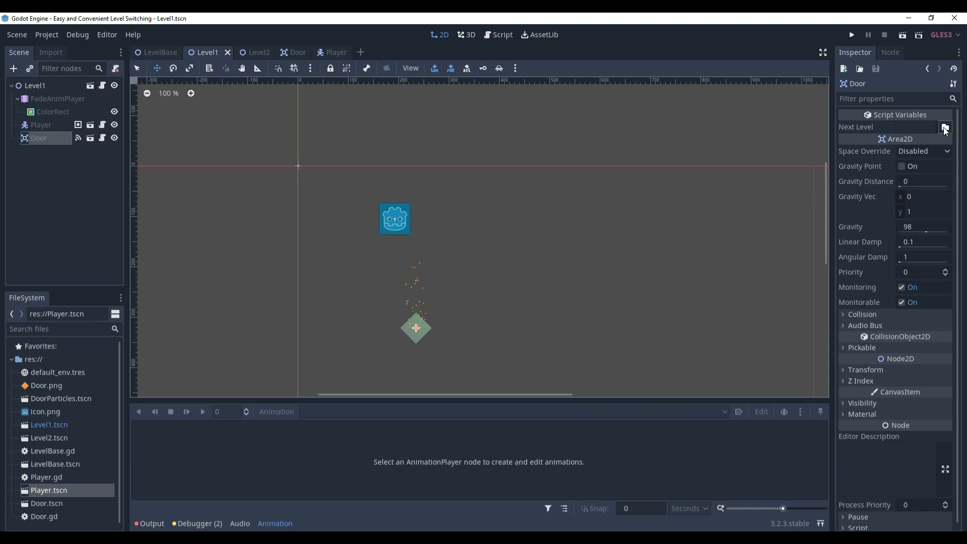
click(944, 129)
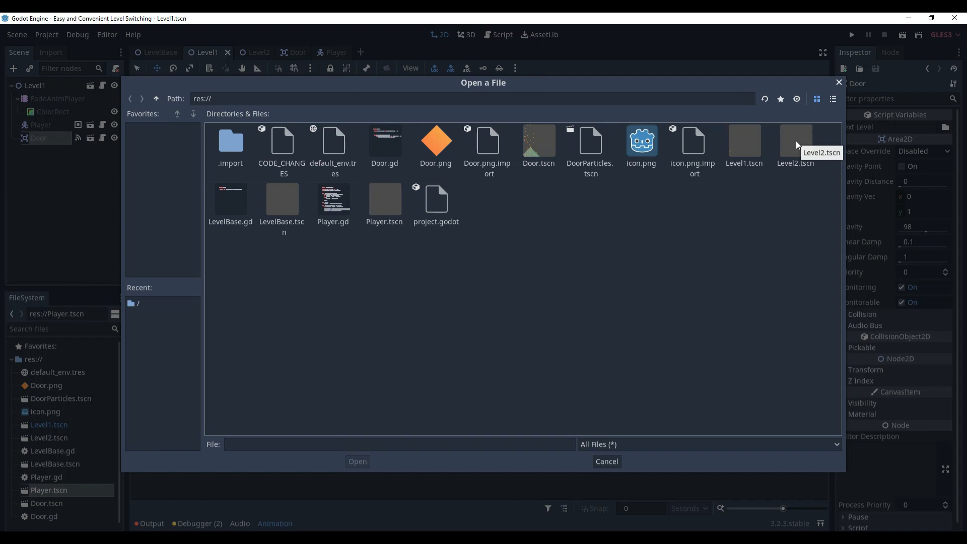
double_click(795, 141)
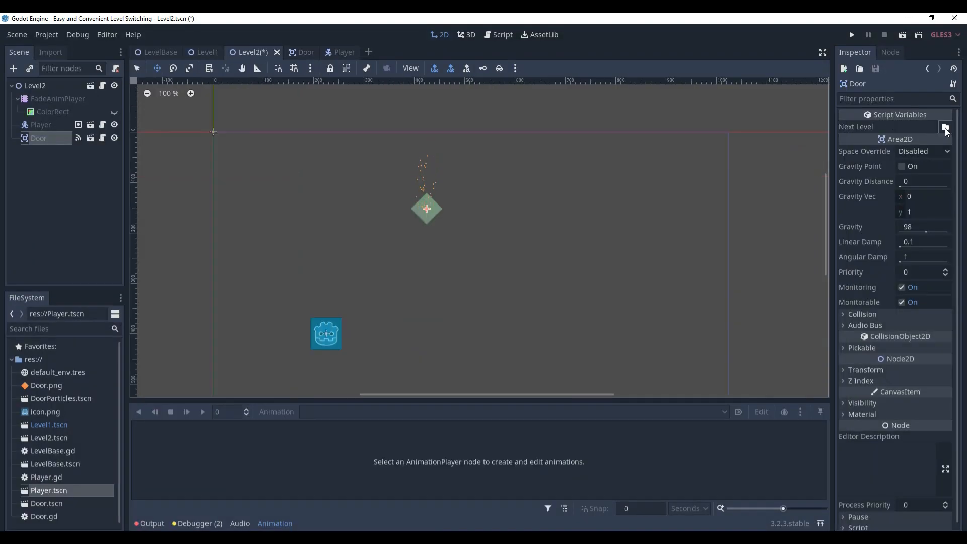
click(947, 129)
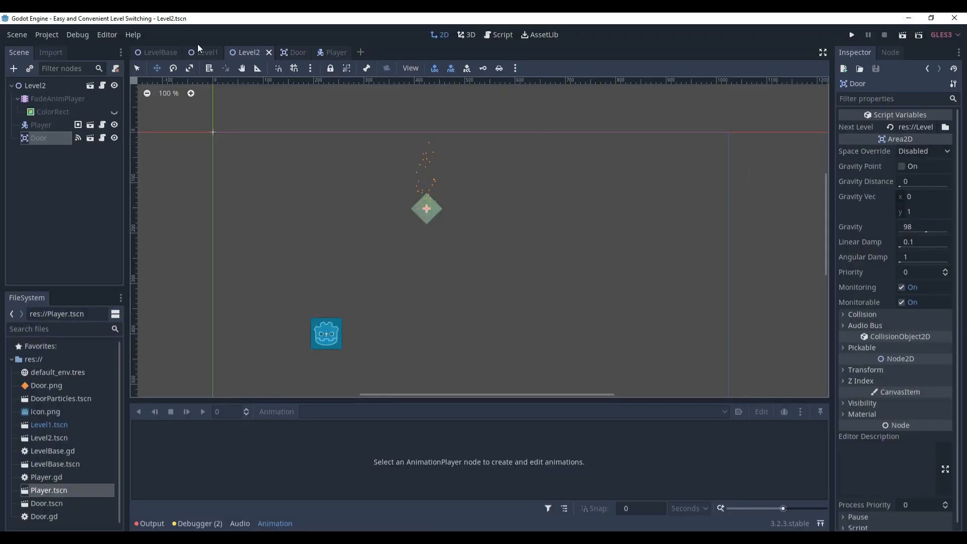
Run Level1 to test the door, stop it, and bring up Door.gd's change_scene handler.
click(206, 52)
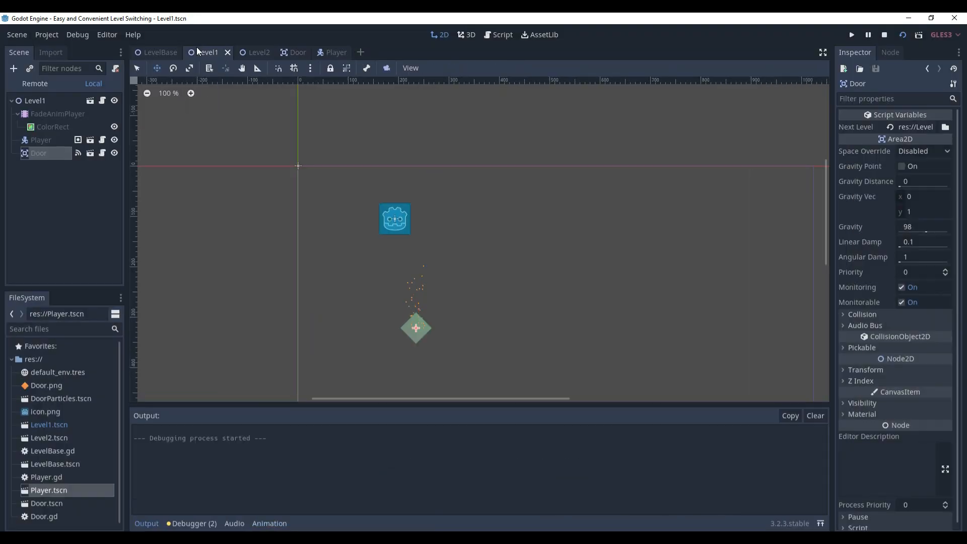
click(852, 35)
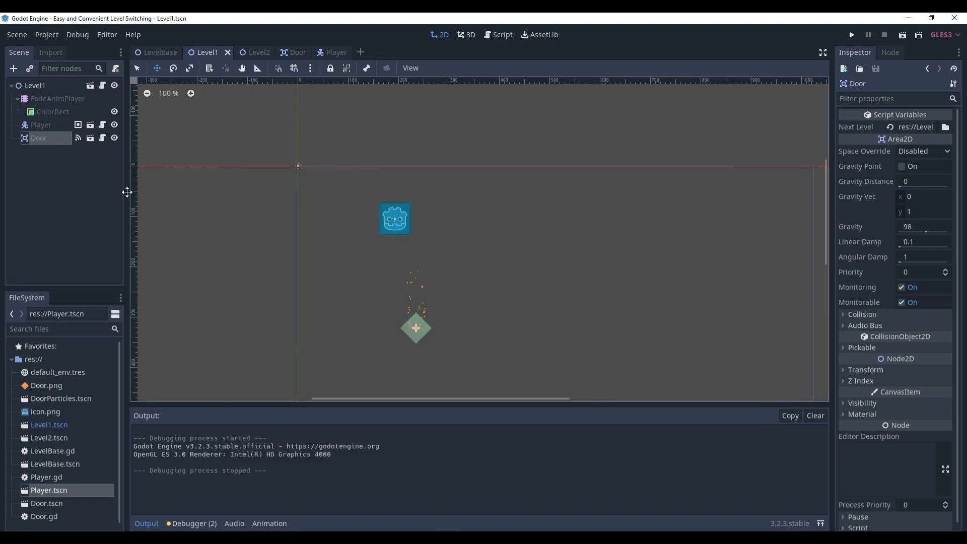
click(502, 34)
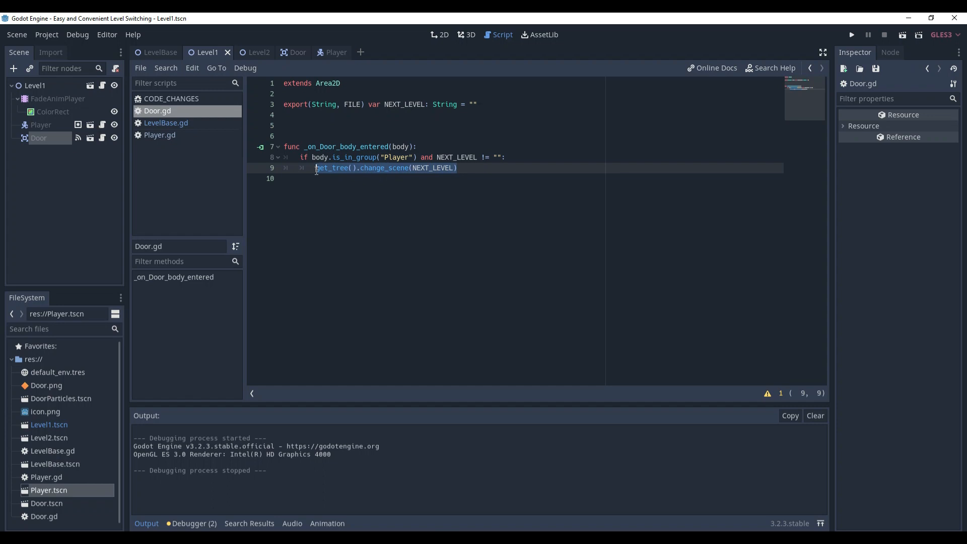
click(58, 99)
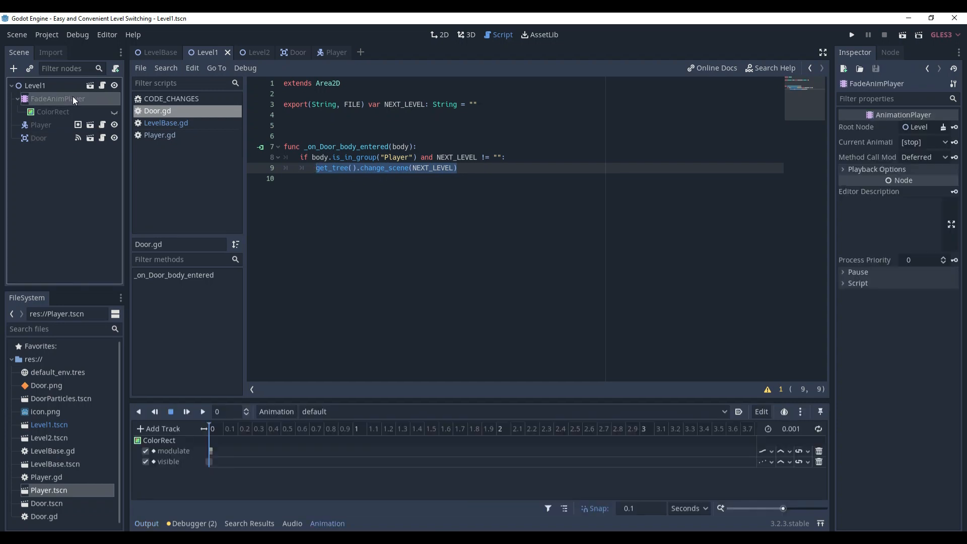
click(439, 34)
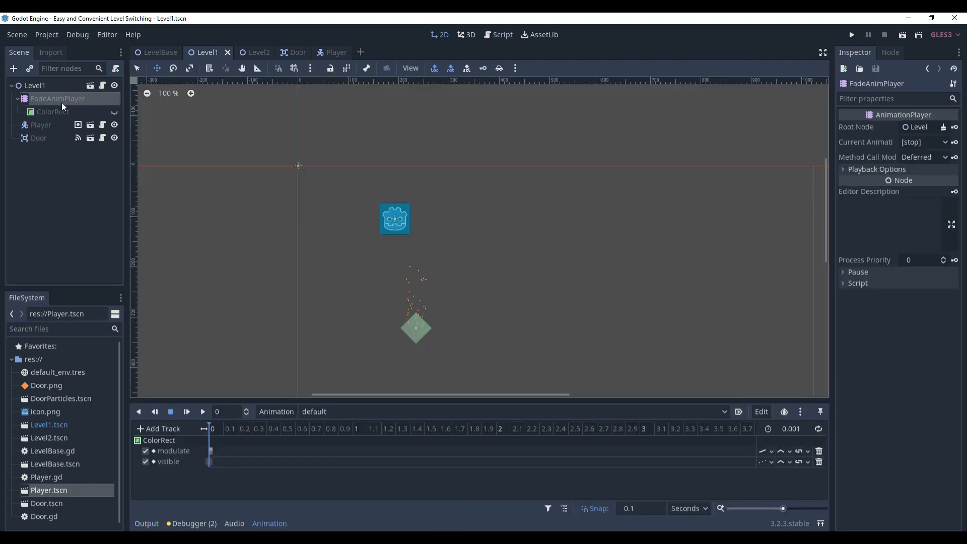
mouse_move(61, 106)
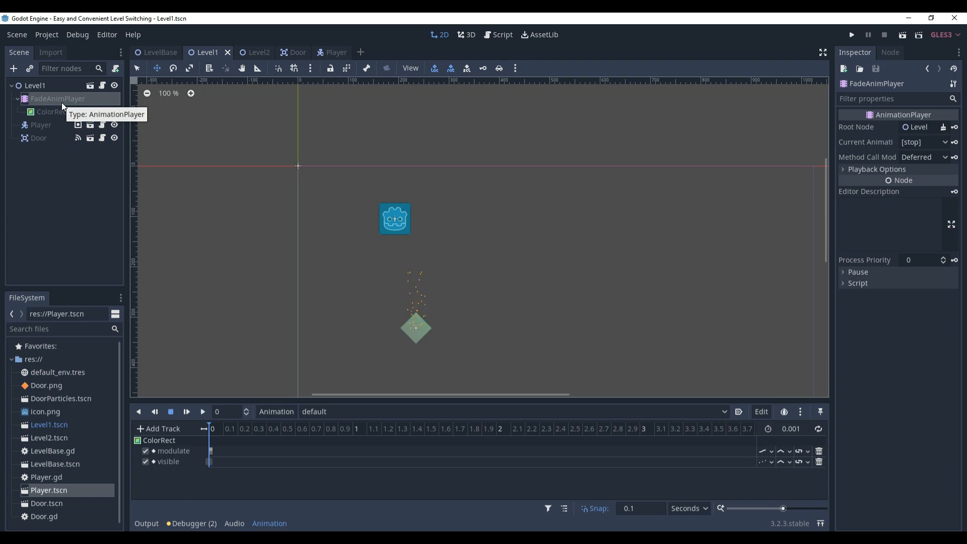
mouse_move(105, 141)
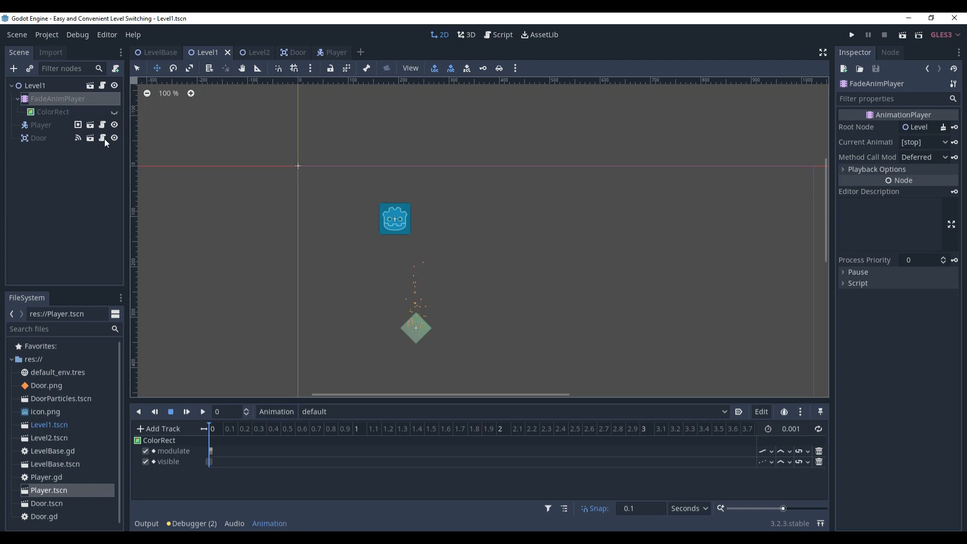
click(497, 34)
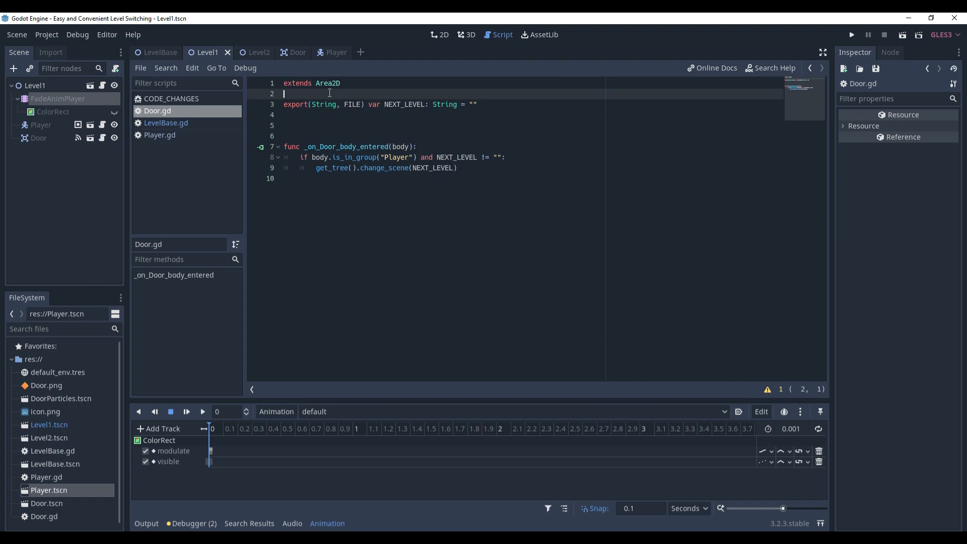
Declare signal player_reached_door(move_to_level), emit it with NEXT_LEVEL instead of change_scene, and connect it from LevelBase's Door.
text(signal player_reached_door(move_to_level))
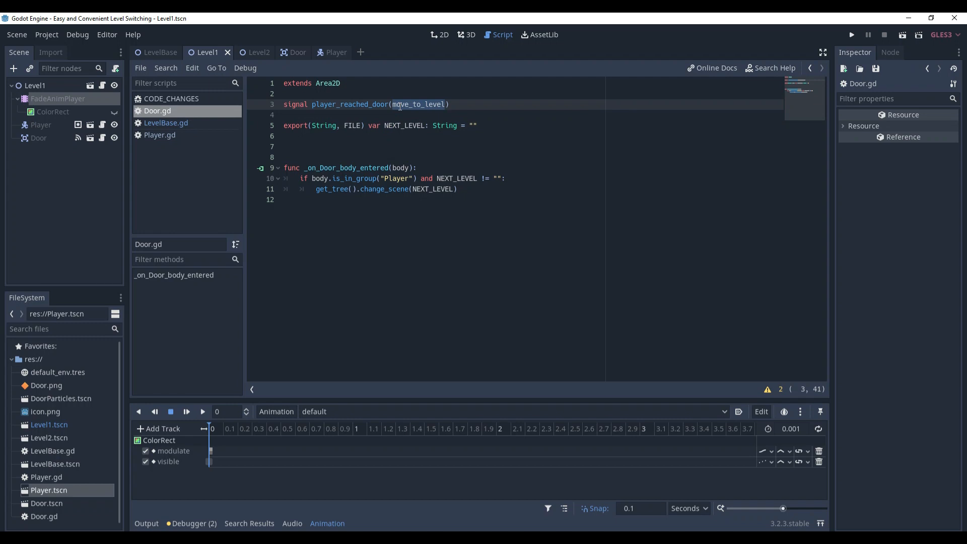
click(384, 190)
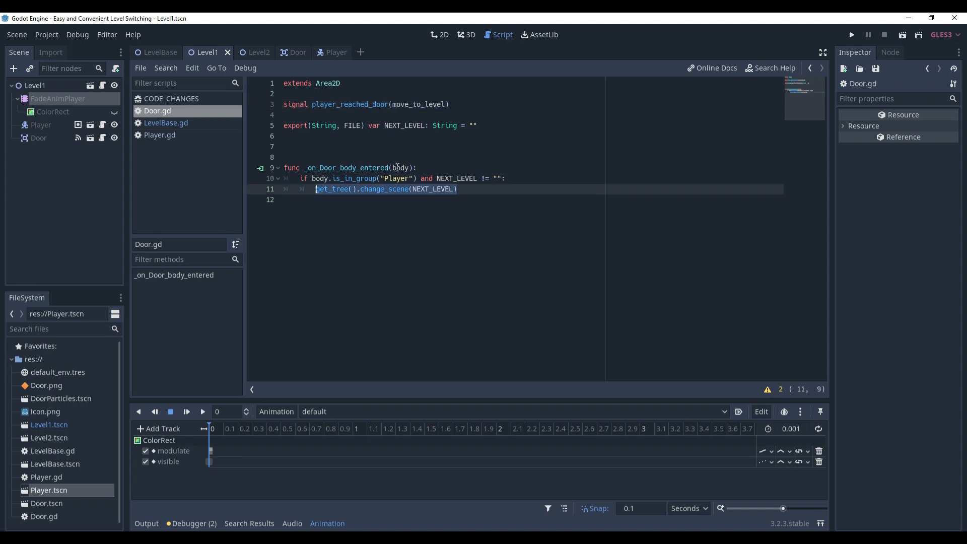
mouse_move(433, 195)
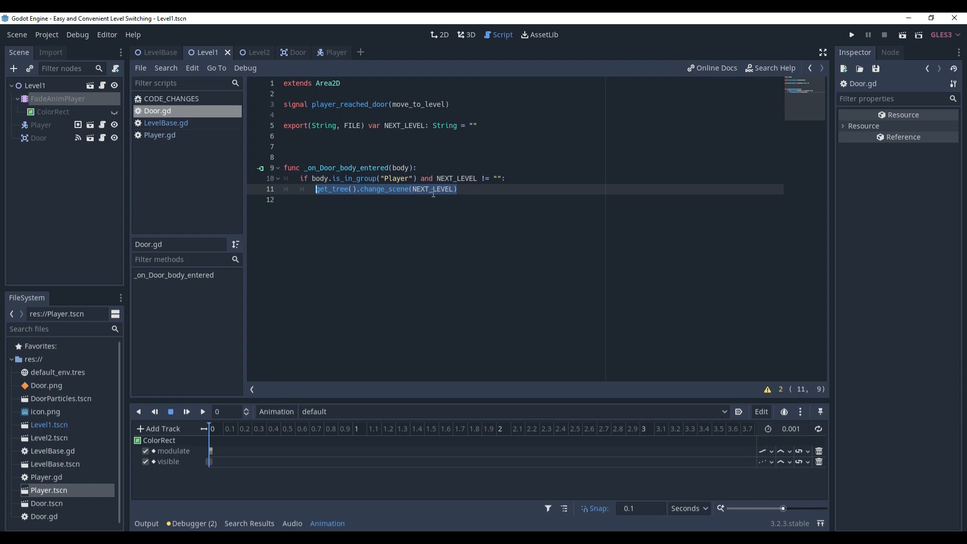
text(emit_signal("player_reached_door", NEXT_LEVEL))
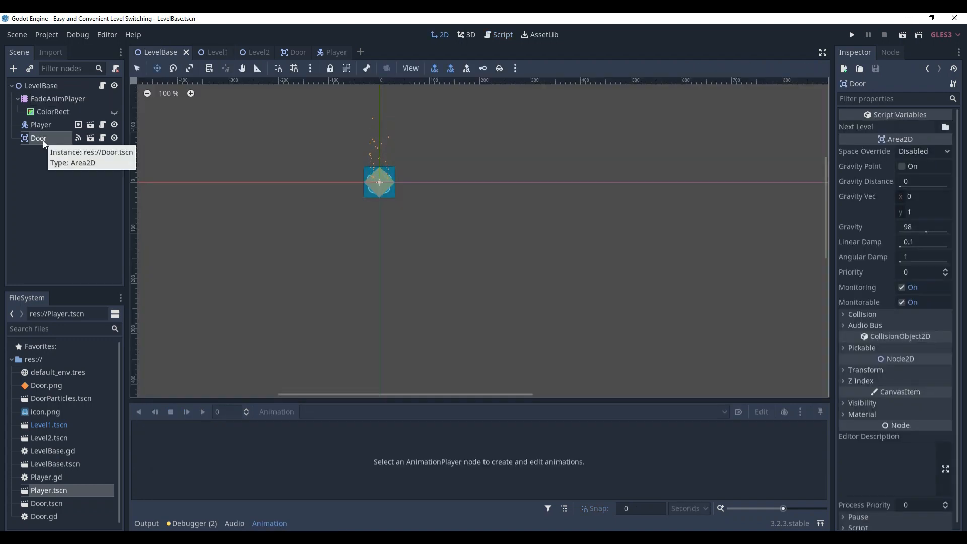
click(890, 53)
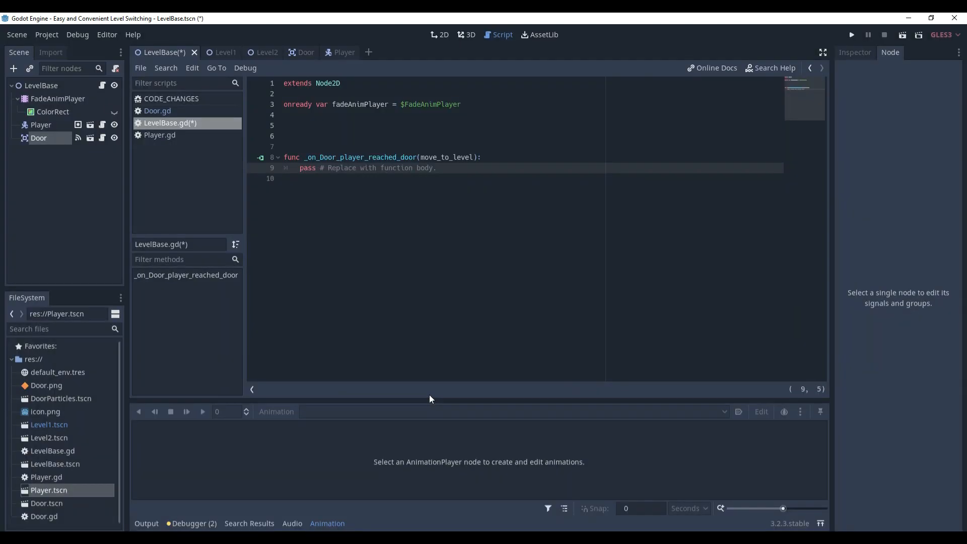
Make the handler play fade_in, yield on fadeAnimPlayer's animation_finished, then change_scene(move_to_level).
text(fadeAnimPlayer.play("fade_in"))
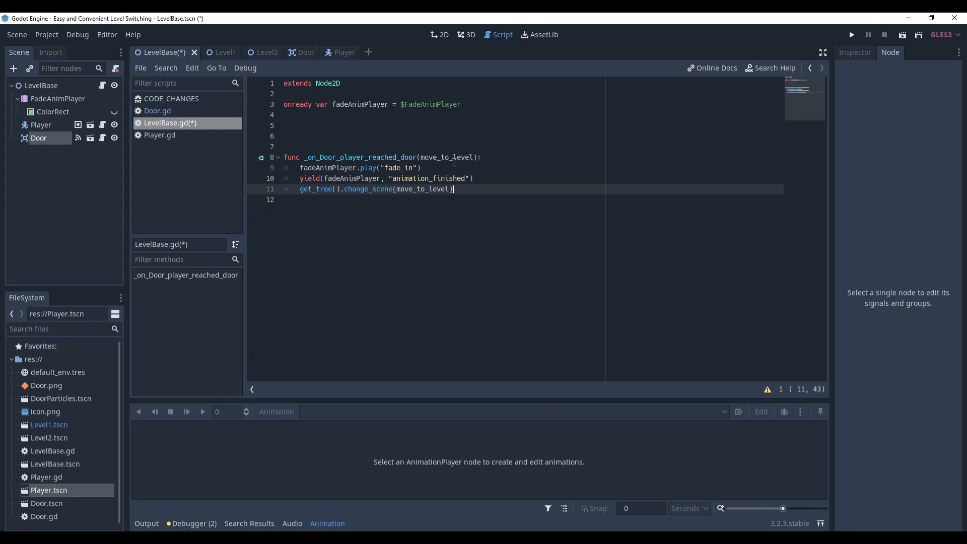
click(376, 178)
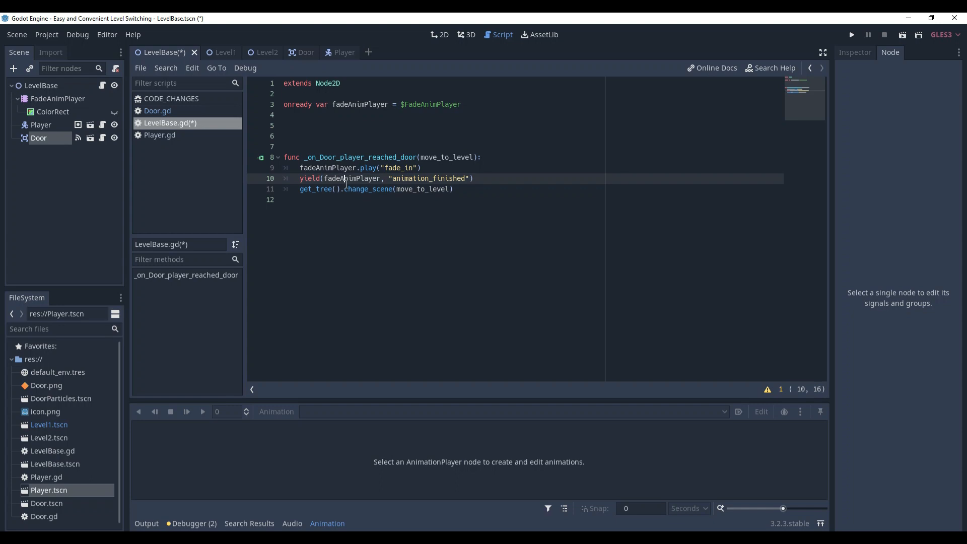
click(298, 178)
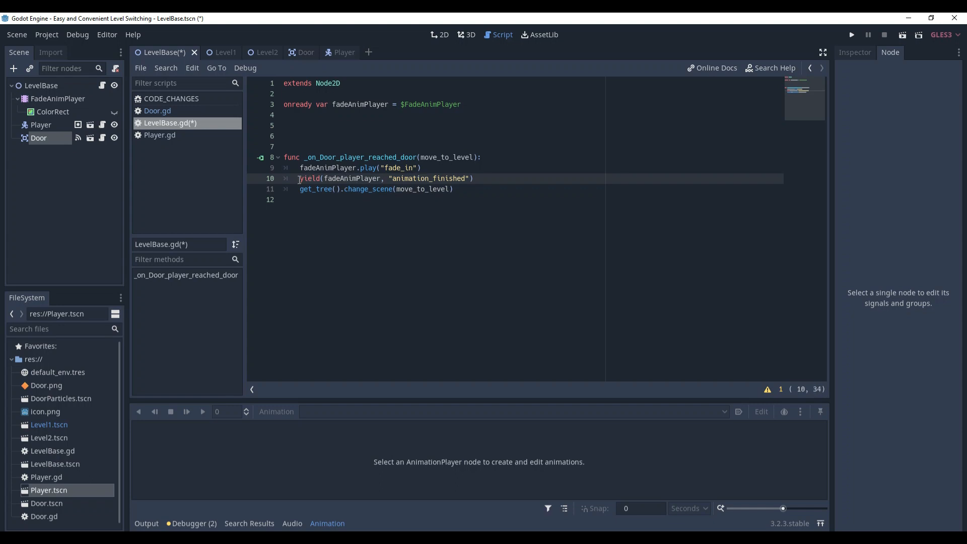
double_click(356, 179)
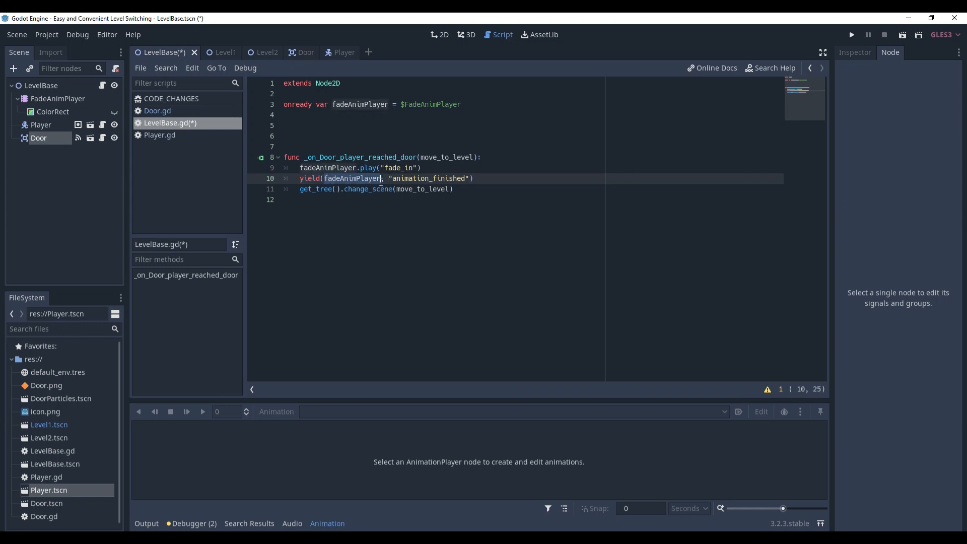
click(476, 178)
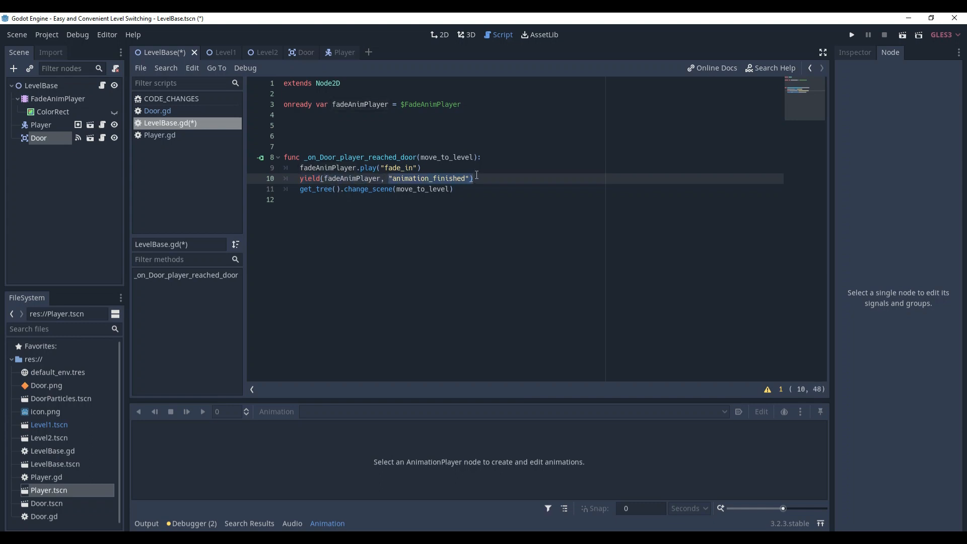
Save LevelBase.gd and run Level1 to test the fade transition.
key(ctrl+s)
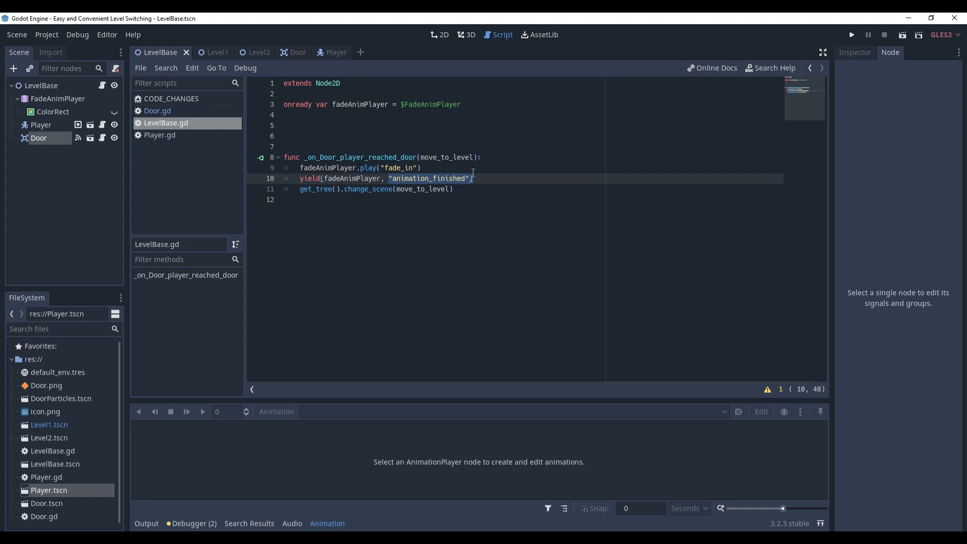
click(217, 52)
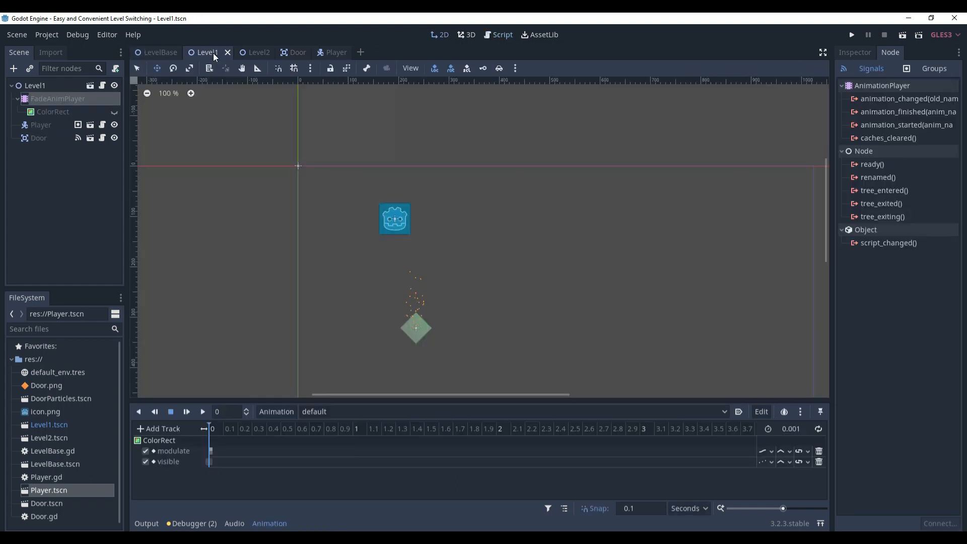
click(852, 34)
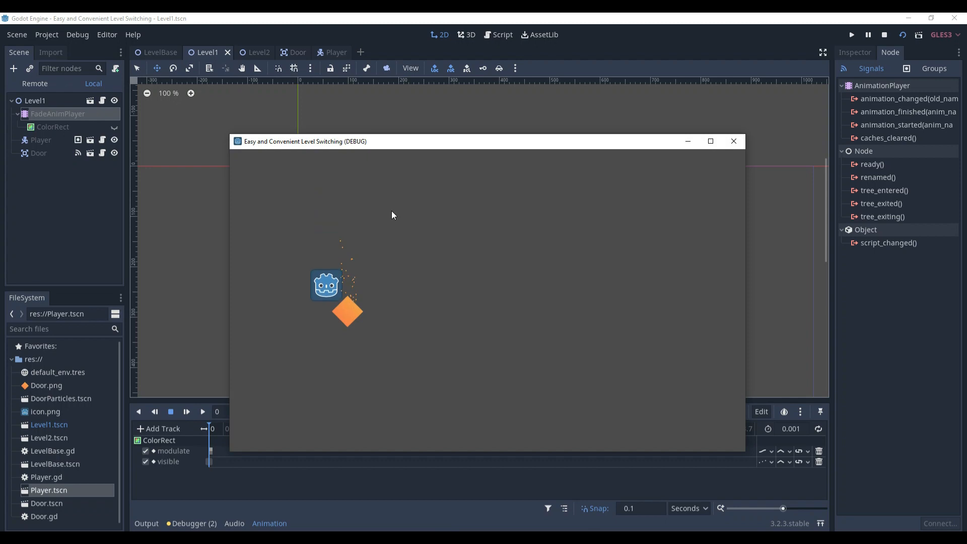